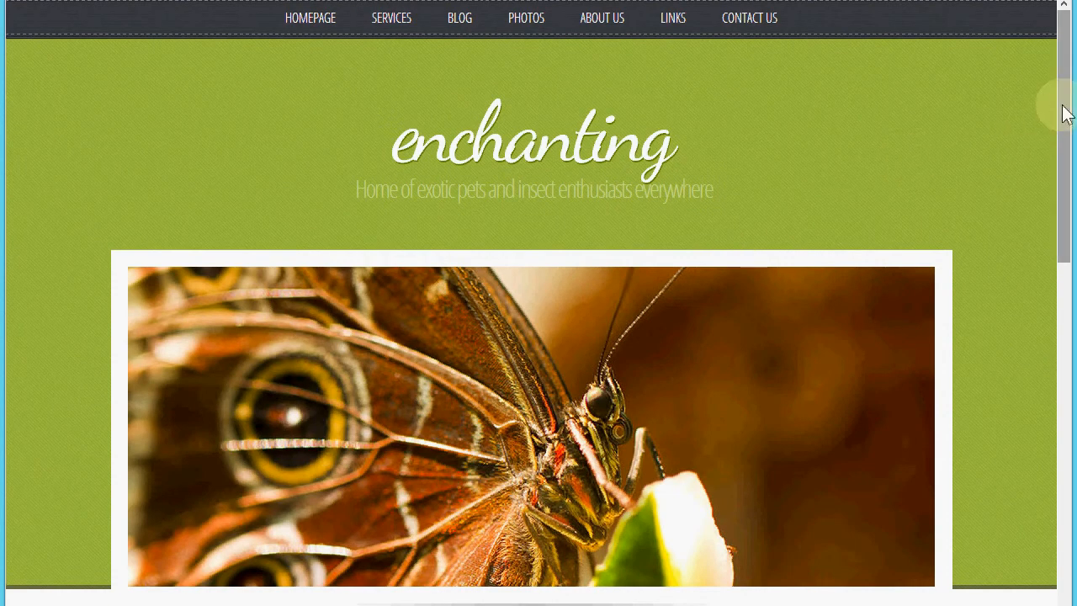
Scroll the Enchanting welcome page down to the eBook (€2.00) and book (€4.00) products
{"action": "scroll", "scroll_direction": "down", "scroll_amount": 3}
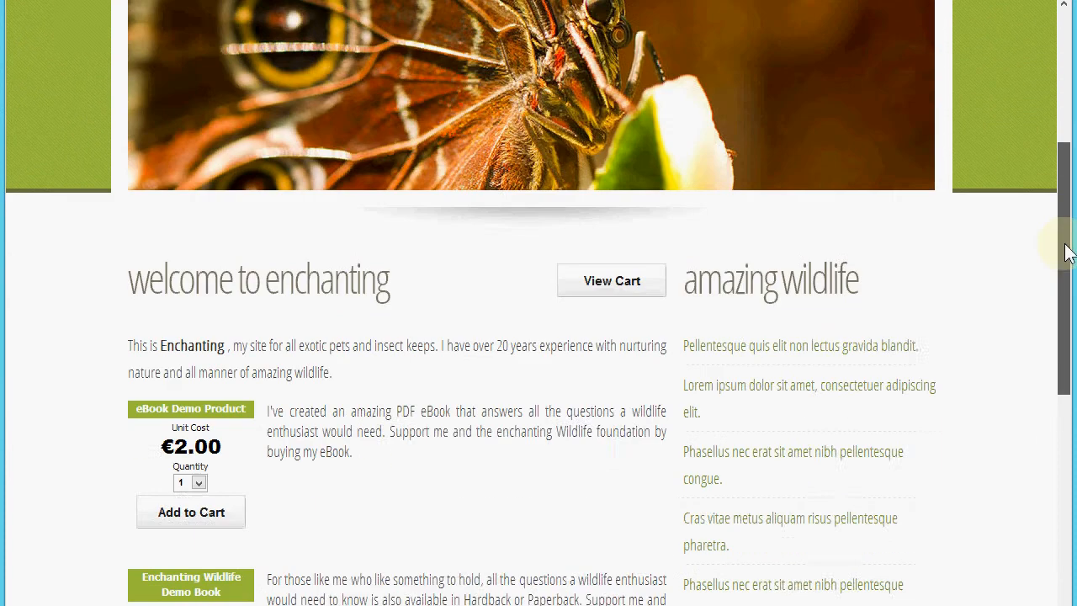
{"action": "scroll", "scroll_direction": "down", "scroll_amount": 3}
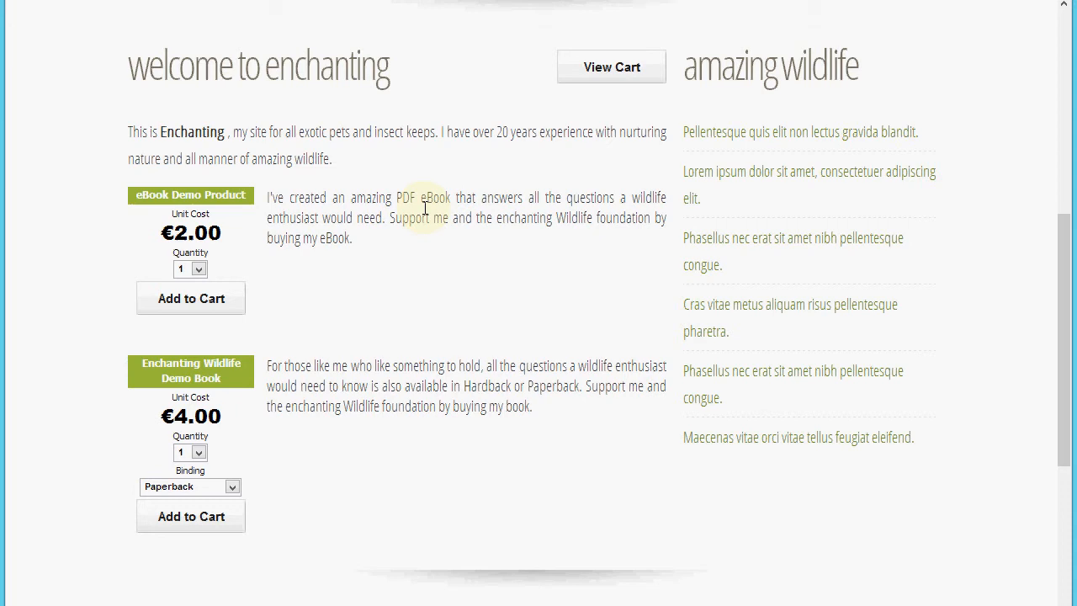
{"action": "mouse_move", "coordinate": [148, 303]}
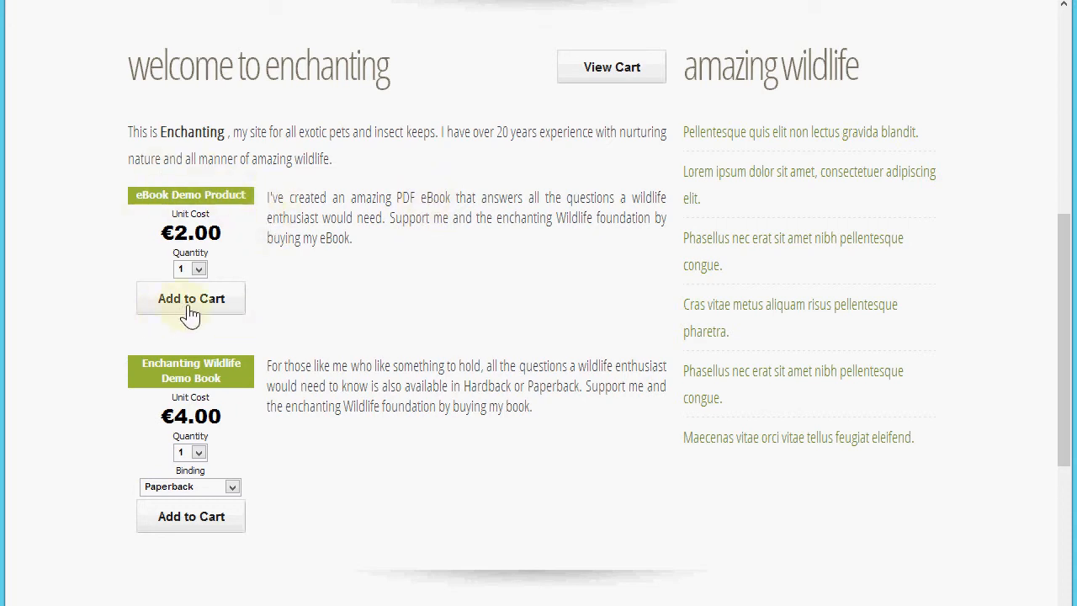
{"action": "mouse_move", "coordinate": [242, 228]}
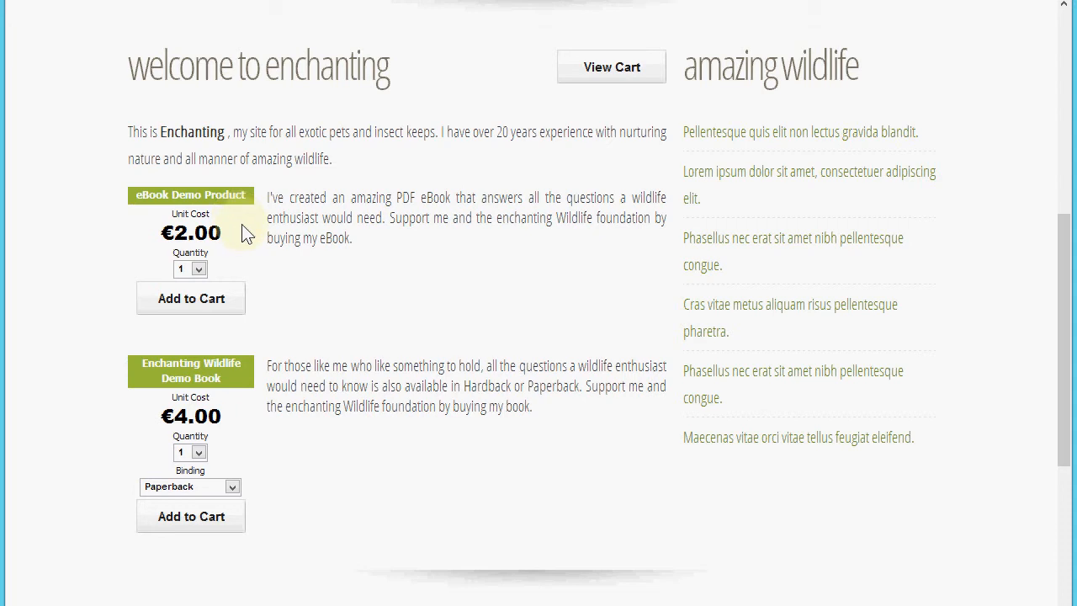
{"action": "mouse_move", "coordinate": [268, 301]}
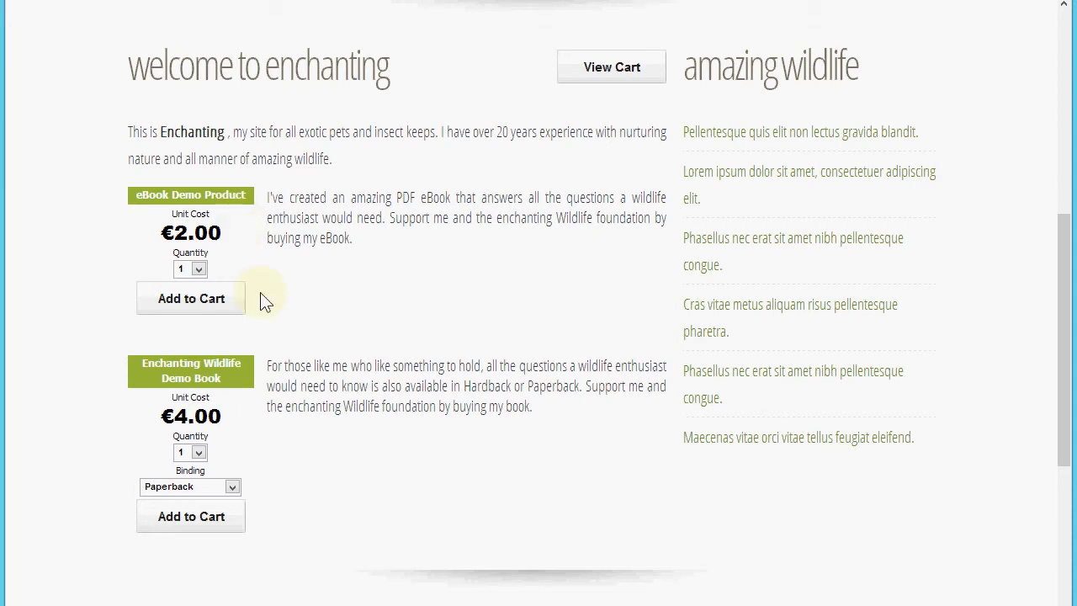
{"action": "mouse_move", "coordinate": [205, 446]}
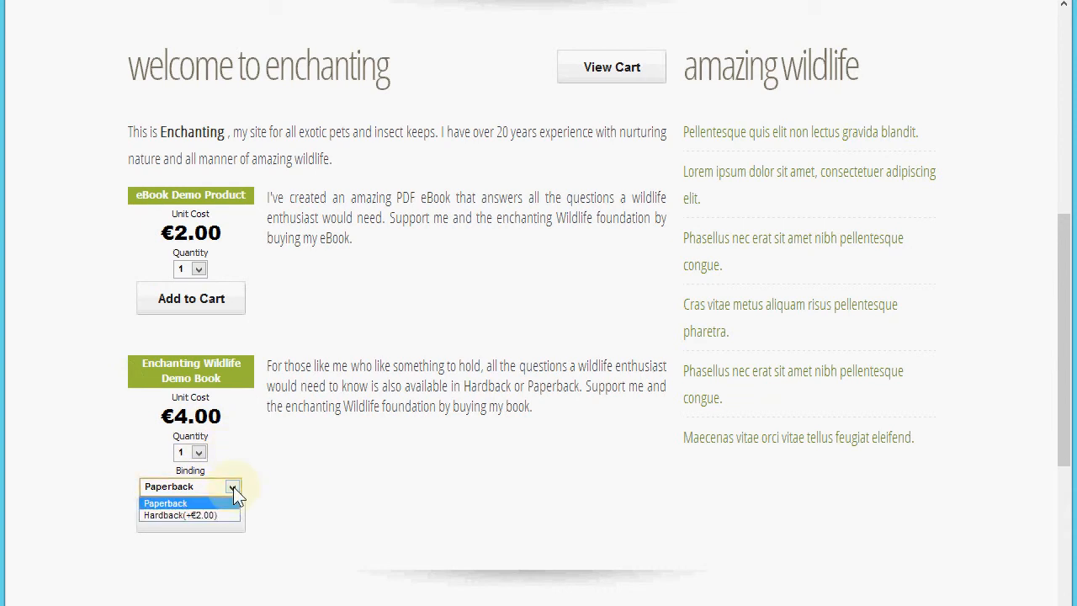
Add the eBook Demo Product and the Paperback Enchanting Wildlife Demo Book to the cart
{"action": "left_click", "coordinate": [165, 503]}
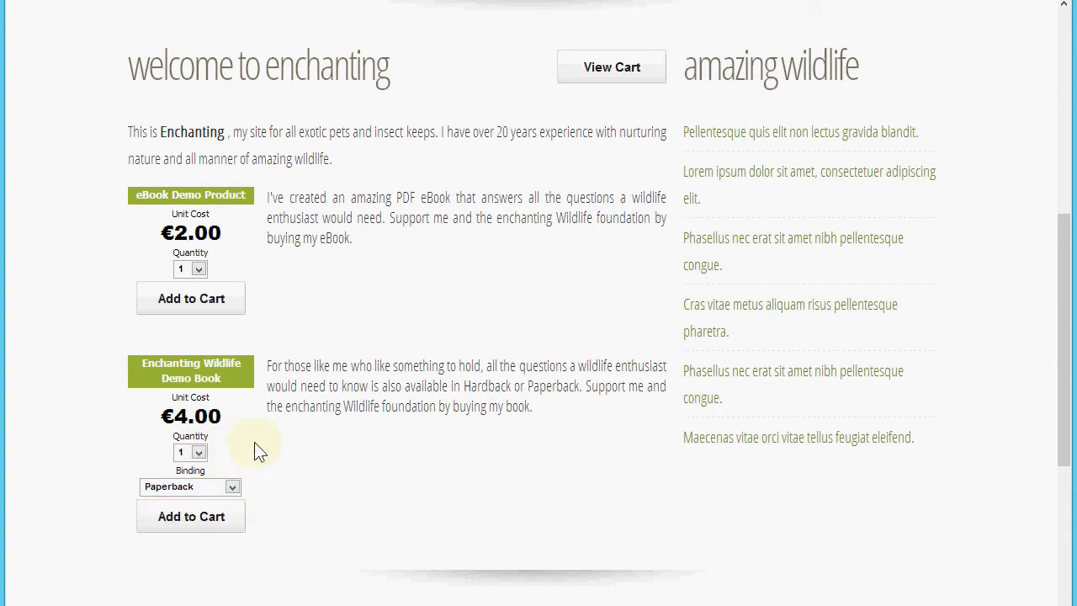
{"action": "mouse_move", "coordinate": [266, 451]}
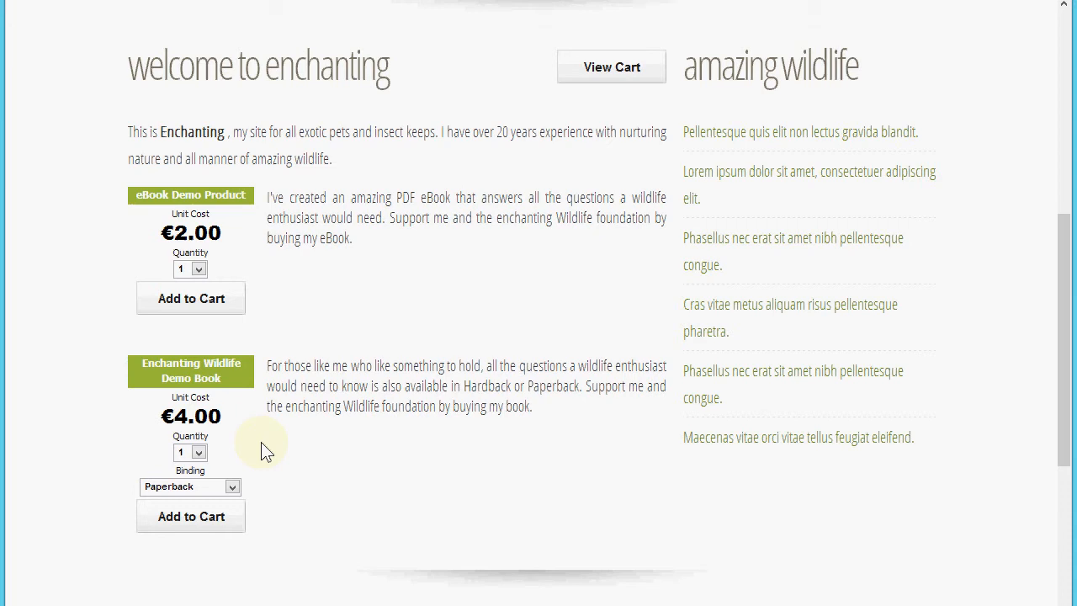
{"action": "mouse_move", "coordinate": [300, 451]}
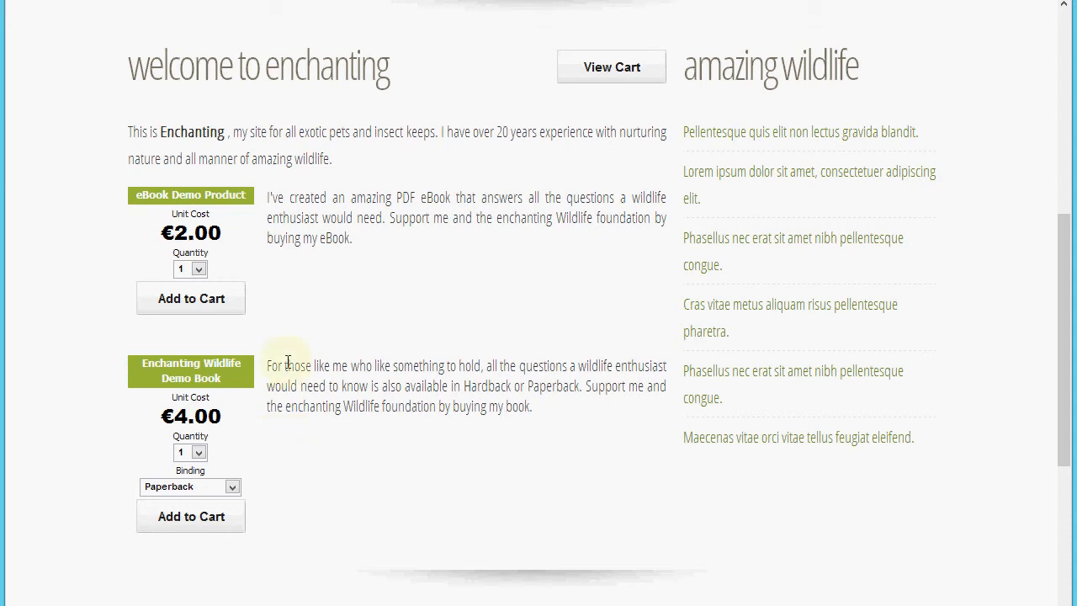
{"action": "left_click", "coordinate": [190, 298]}
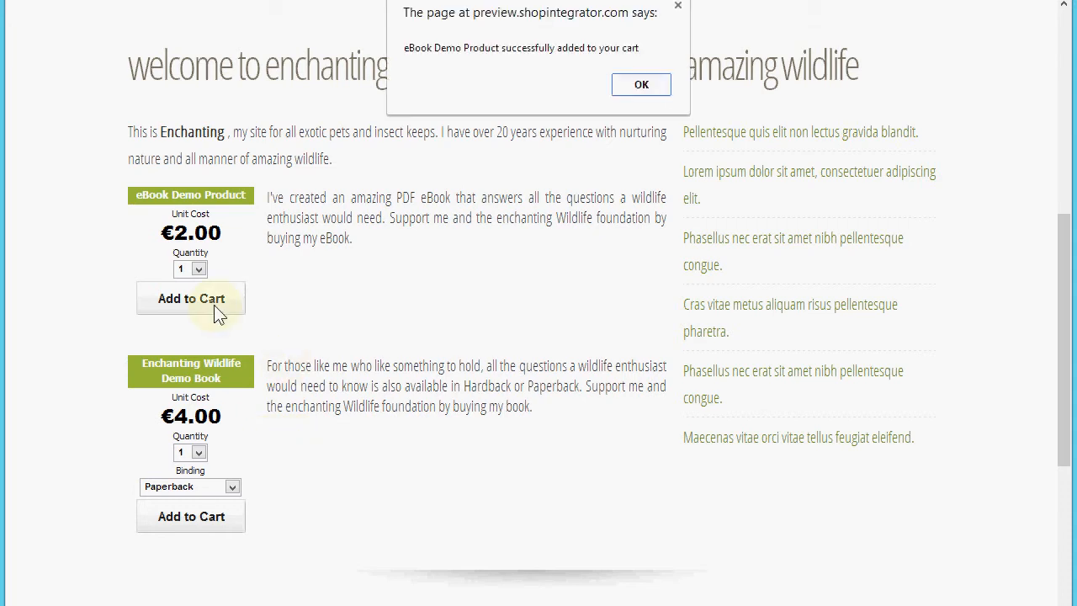
{"action": "left_click", "coordinate": [639, 85]}
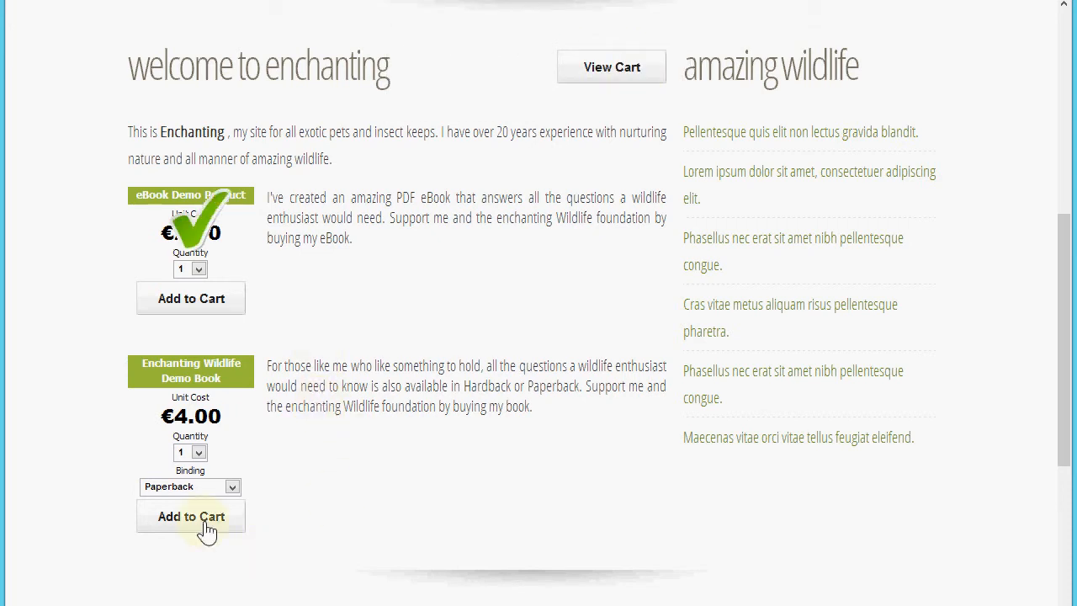
{"action": "left_click", "coordinate": [190, 515]}
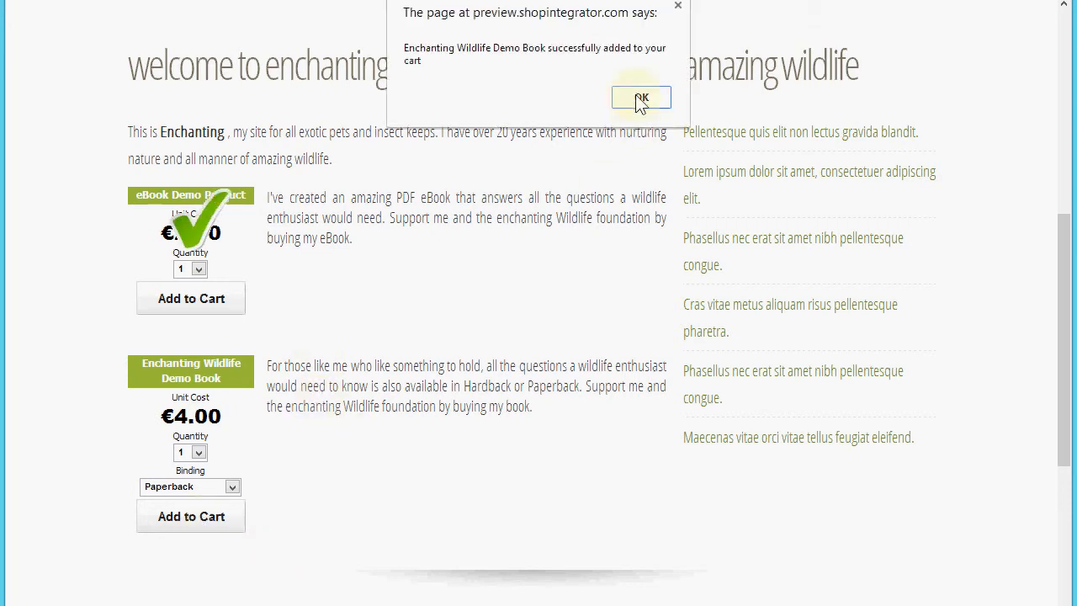
{"action": "left_click", "coordinate": [643, 94]}
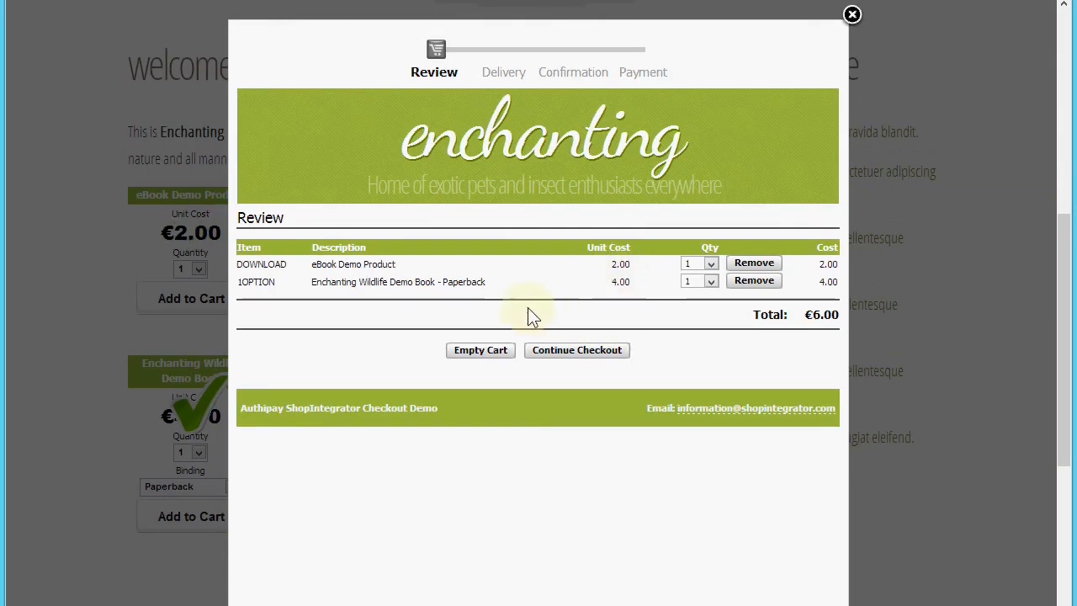
{"action": "mouse_move", "coordinate": [545, 343]}
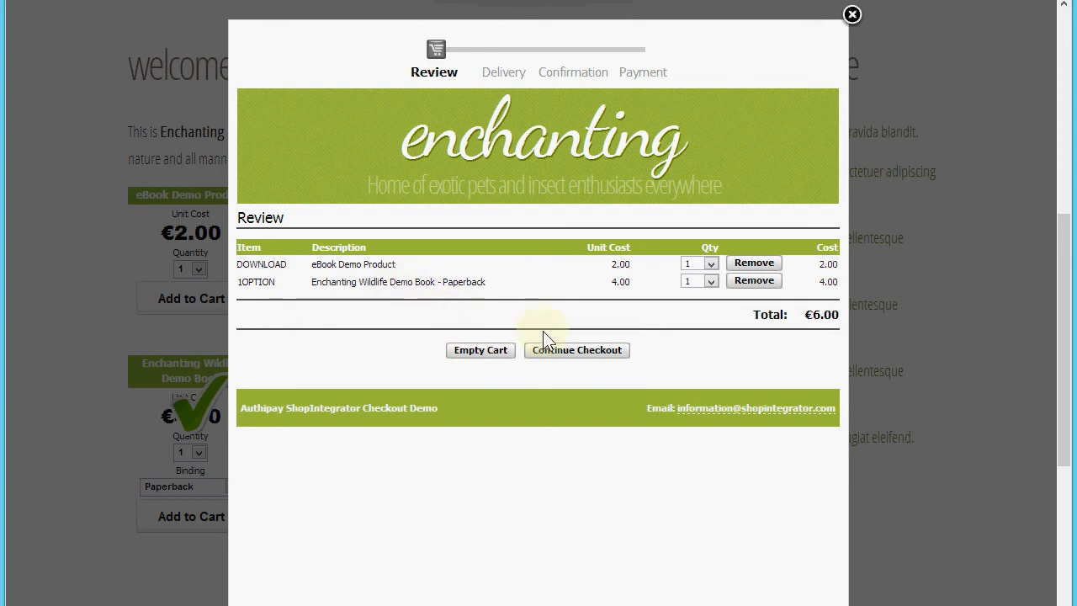
{"action": "mouse_move", "coordinate": [558, 357]}
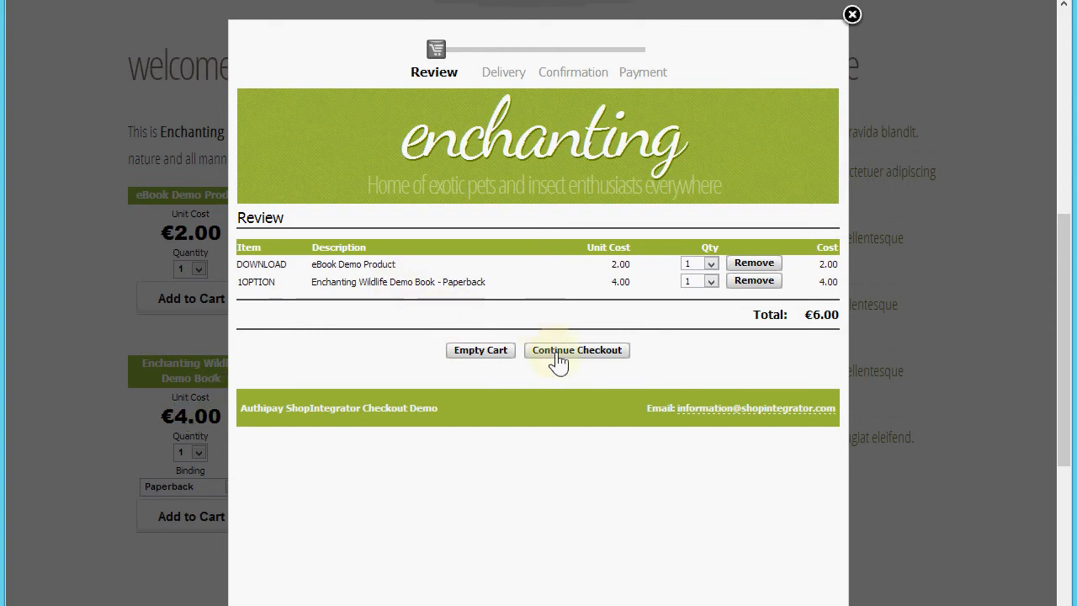
{"action": "left_click", "coordinate": [576, 350]}
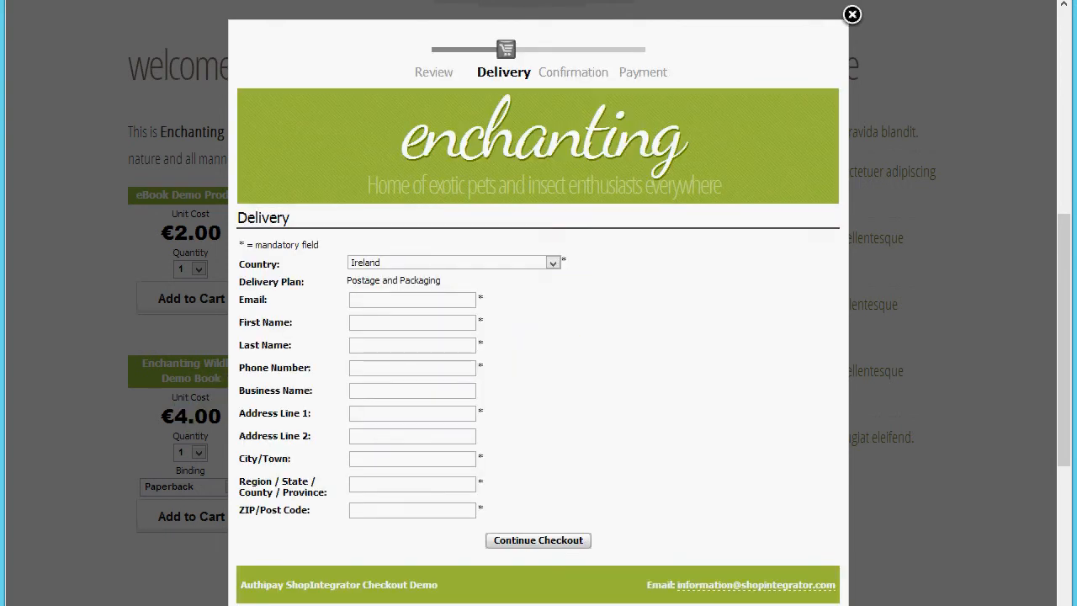
{"action": "left_click", "coordinate": [411, 299]}
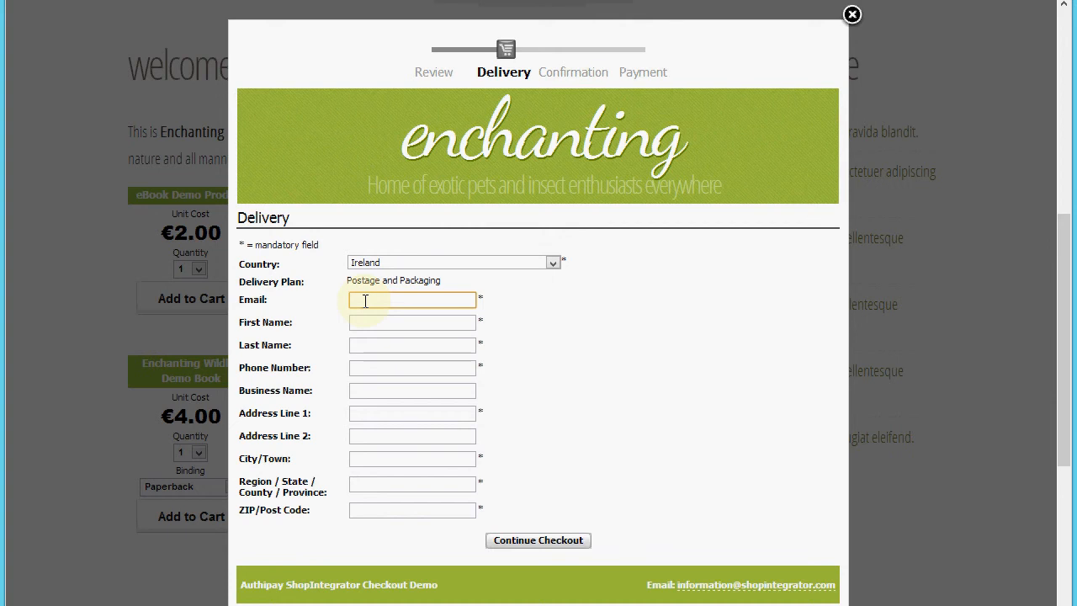
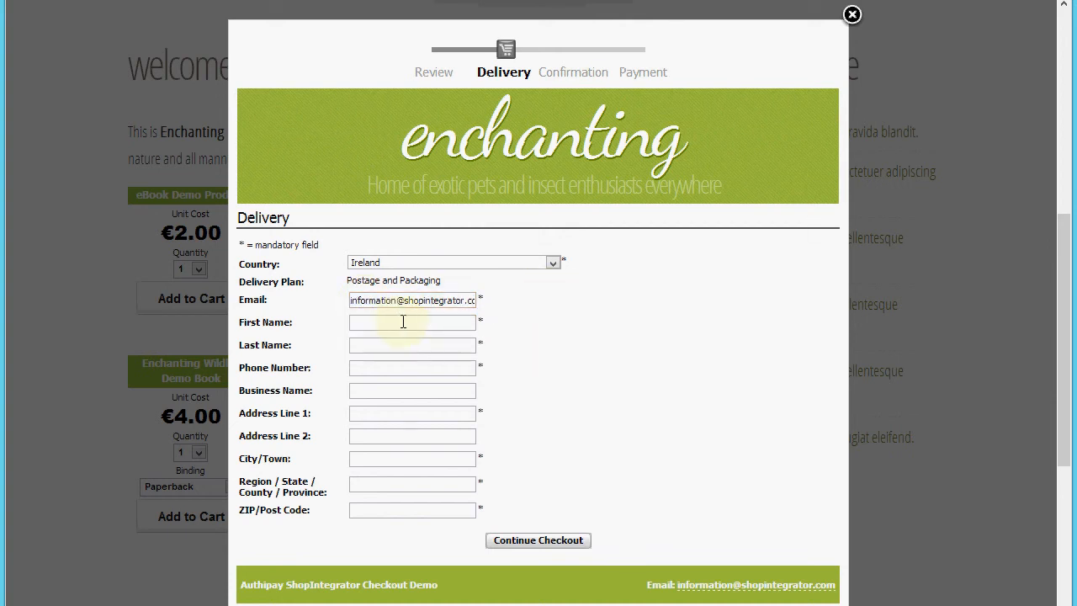
{"action": "left_click", "coordinate": [411, 323]}
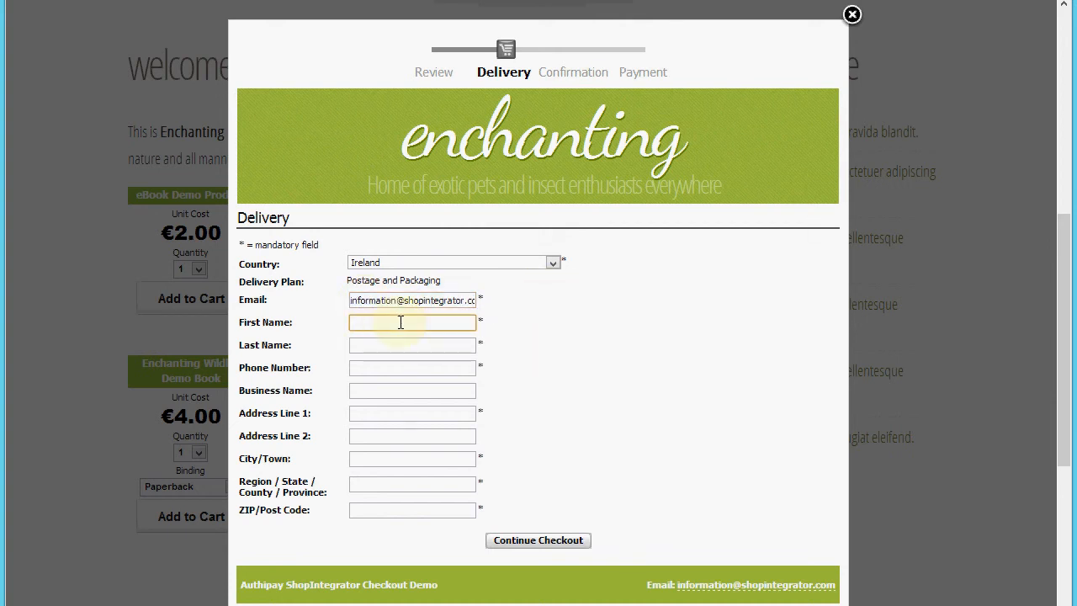
{"action": "type", "text": "Al"}
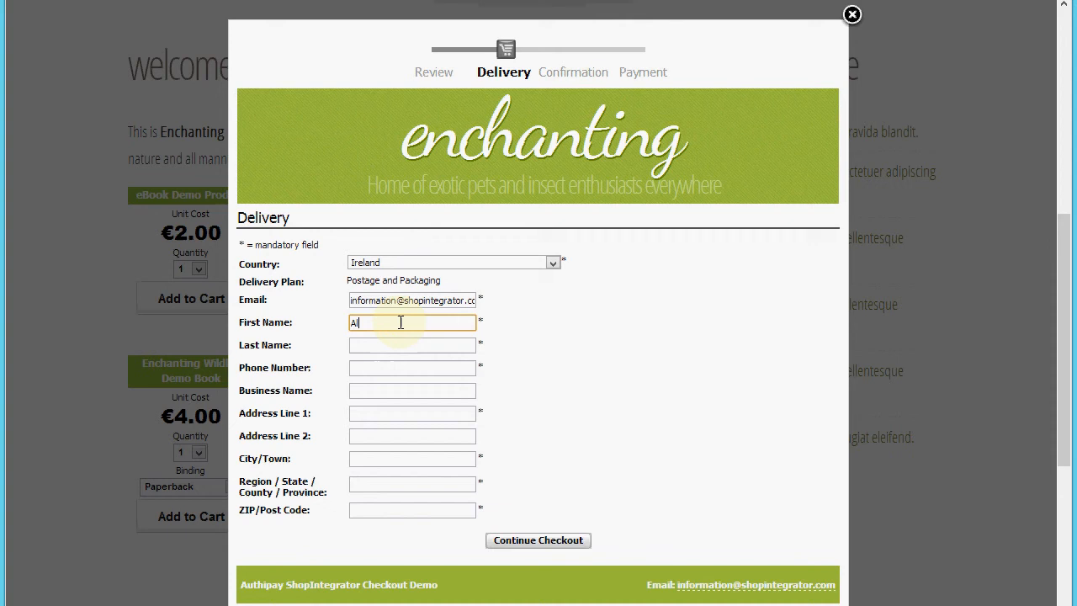
{"action": "left_click", "coordinate": [411, 345]}
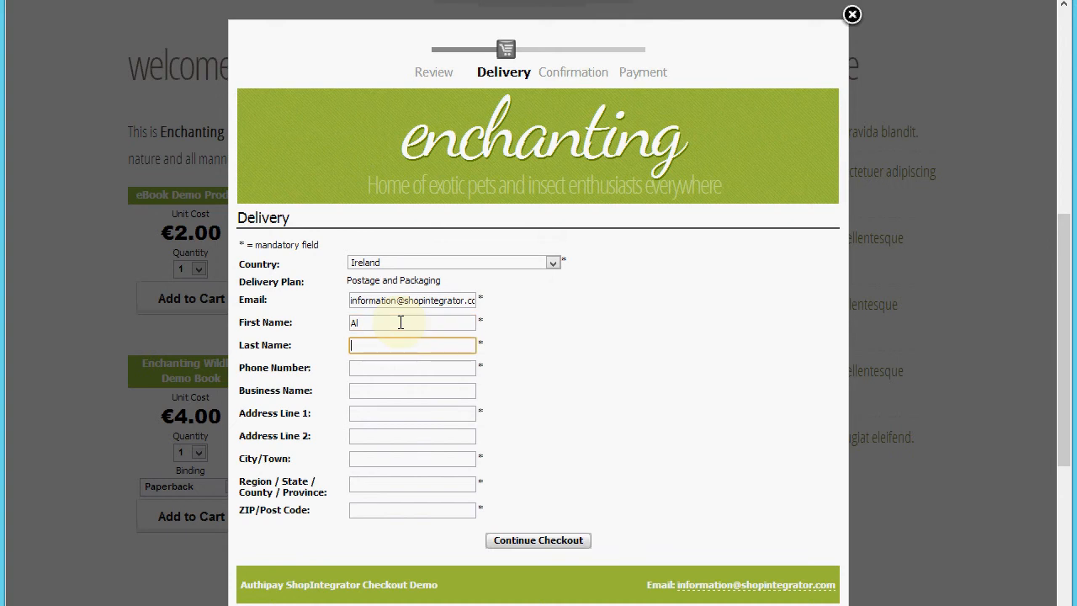
{"action": "type", "text": "Smith"}
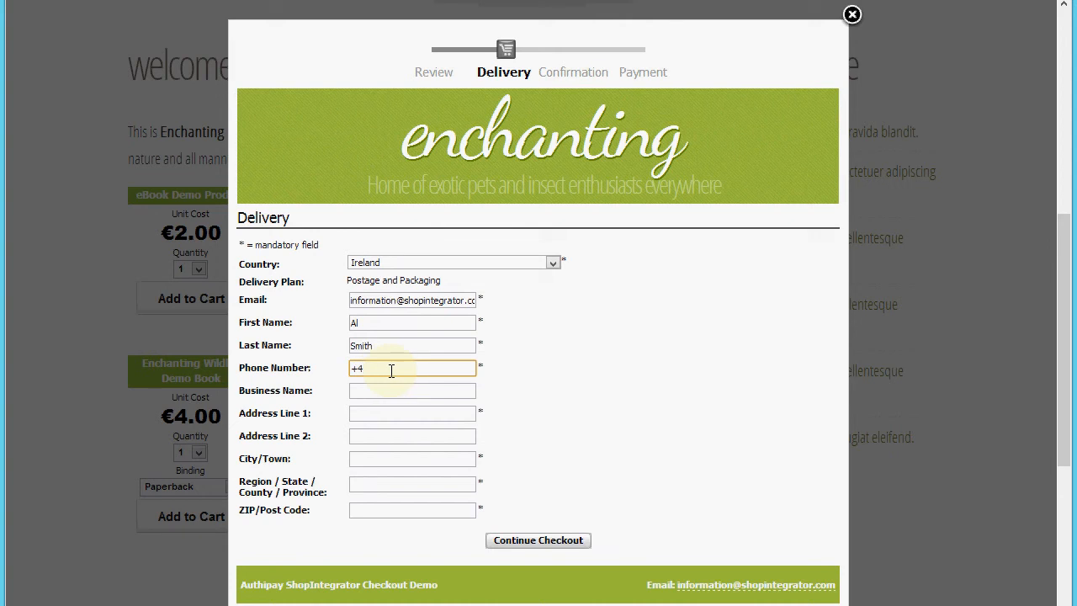
Fill address Address1, town My Town, region Dublin and postcode 123
{"action": "left_click", "coordinate": [412, 391]}
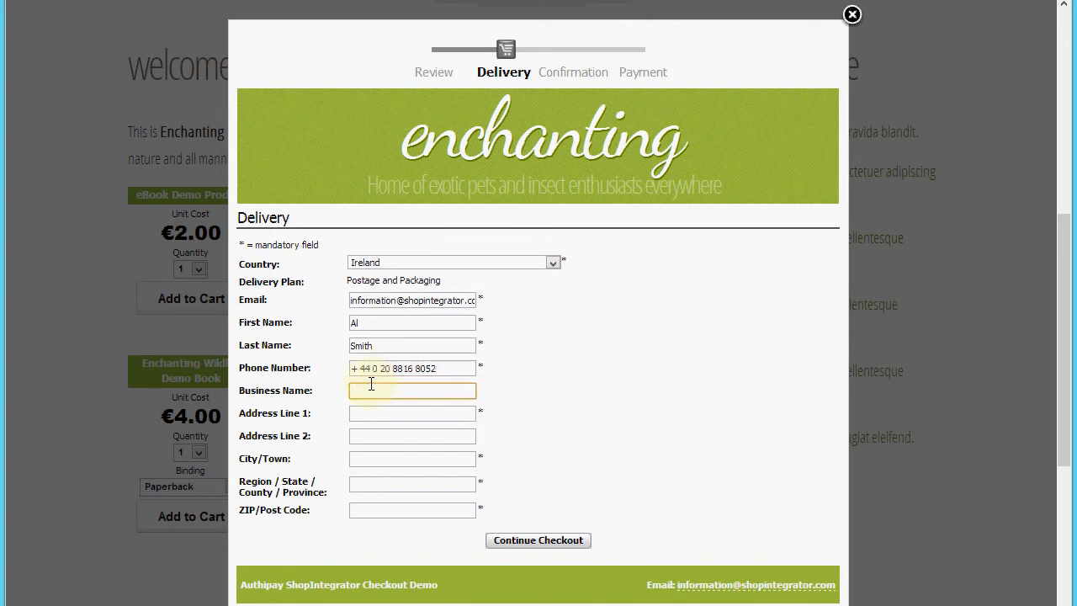
{"action": "left_click", "coordinate": [410, 414]}
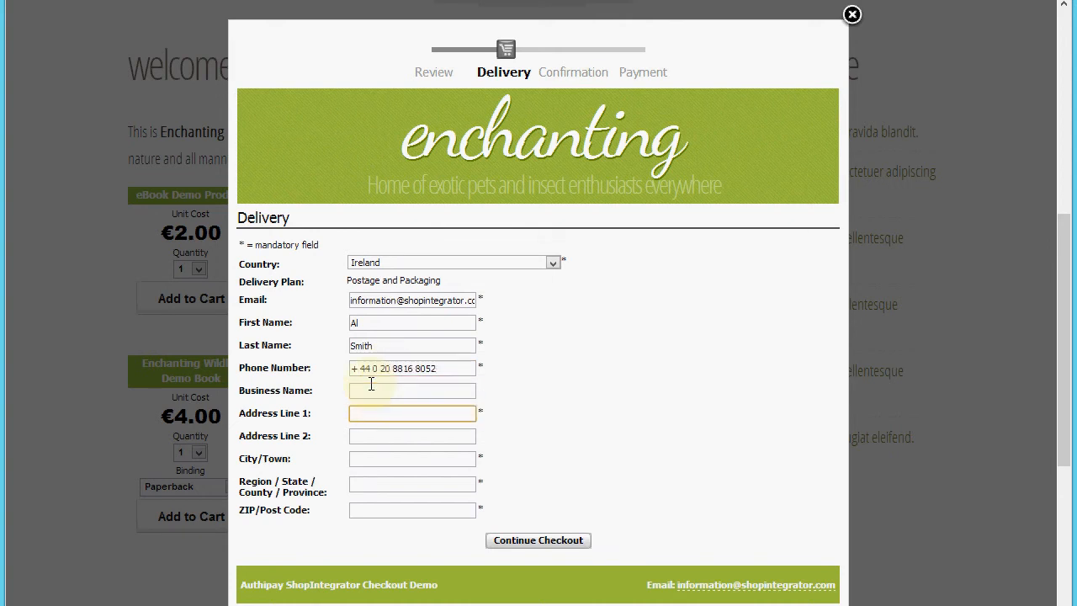
{"action": "type", "text": "Address1"}
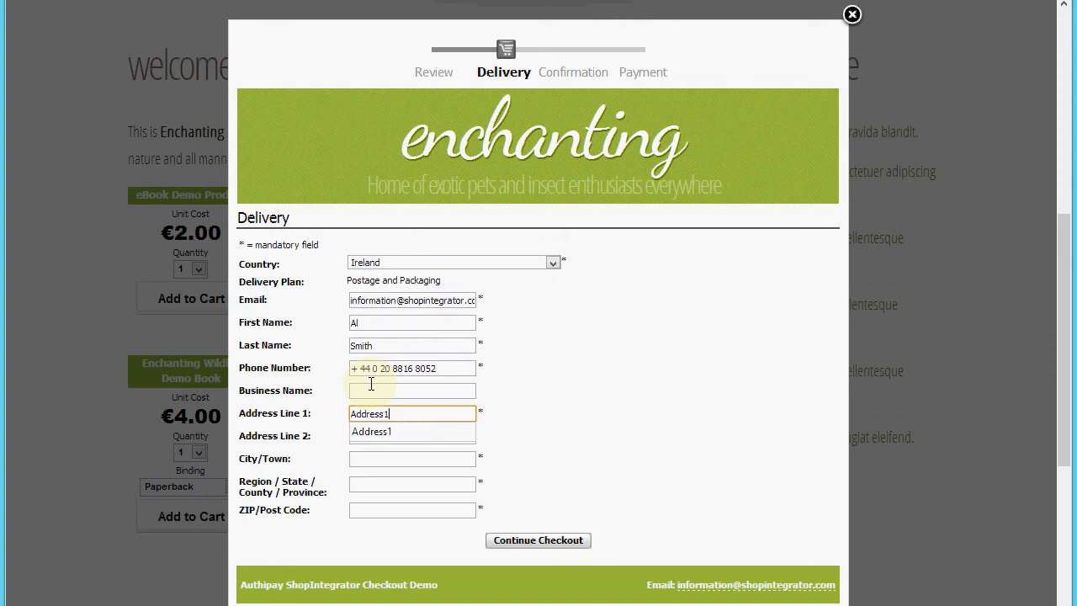
{"action": "left_click", "coordinate": [413, 458]}
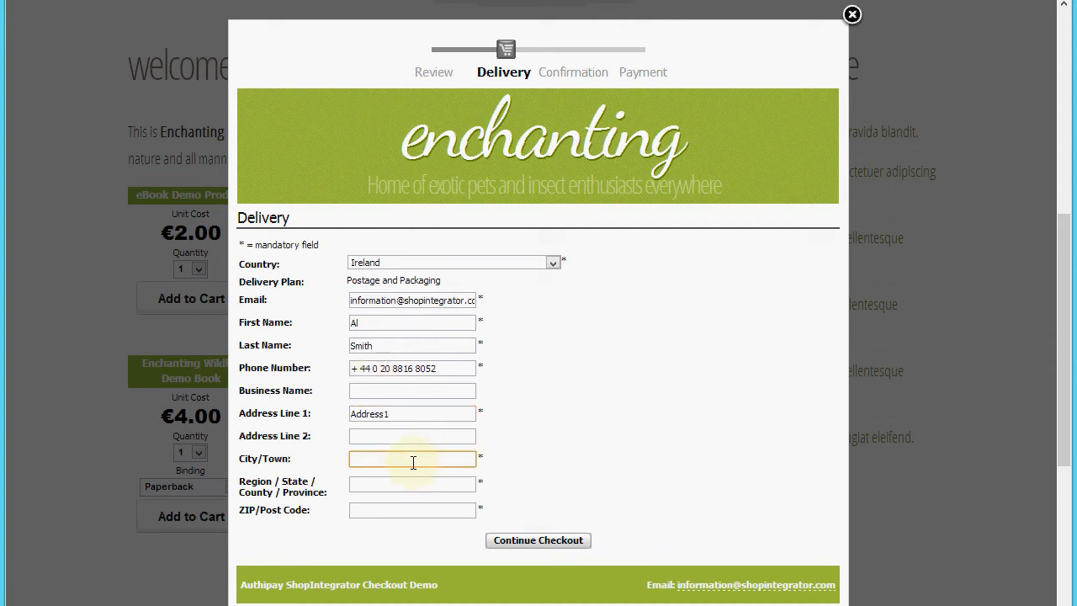
{"action": "type", "text": "My"}
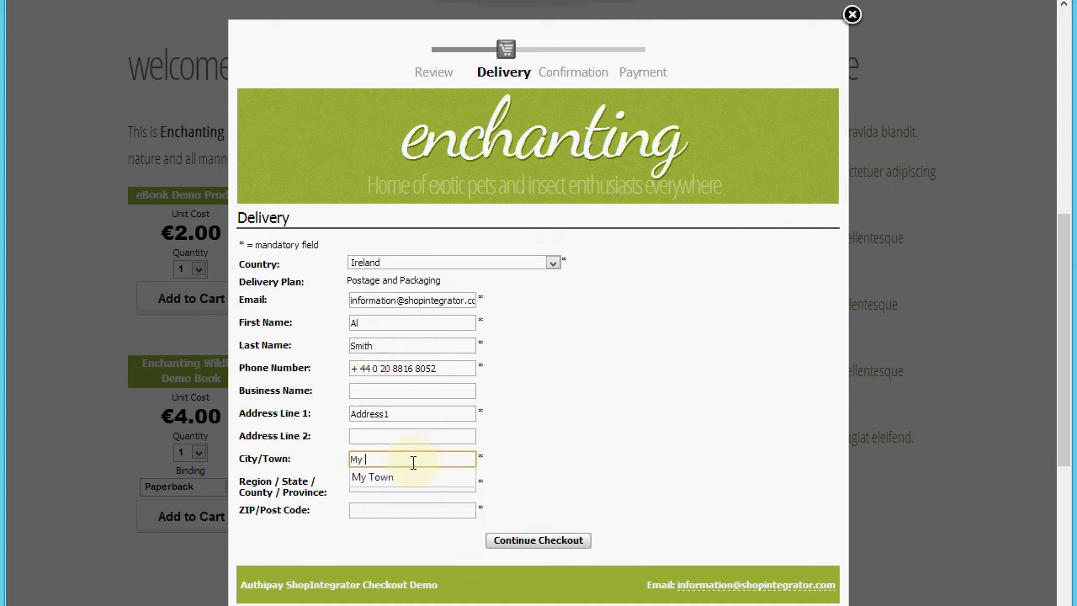
{"action": "type", "text": "Tow"}
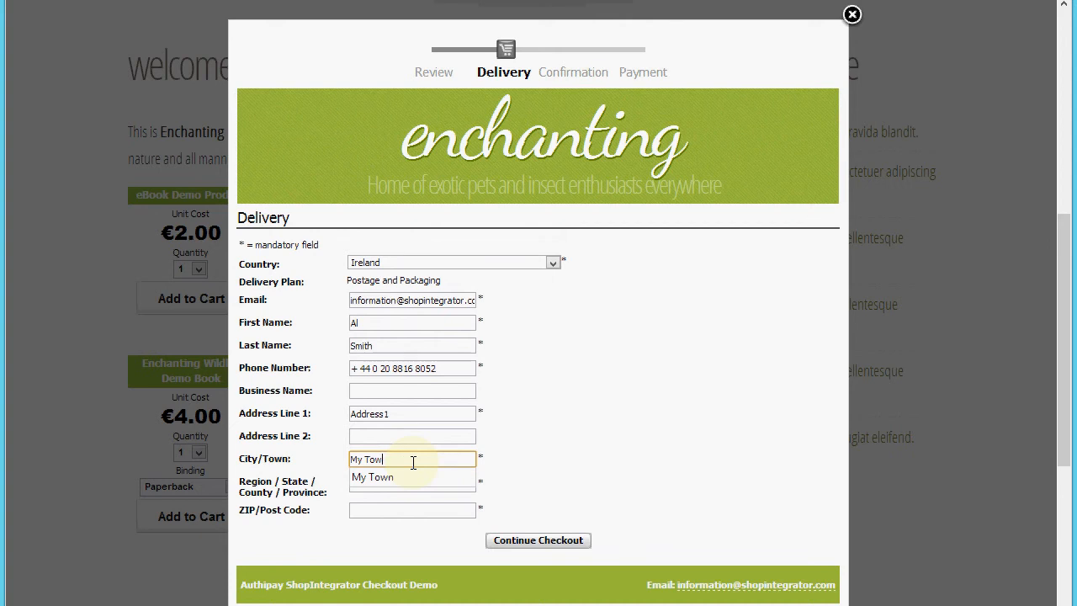
{"action": "type", "text": "D"}
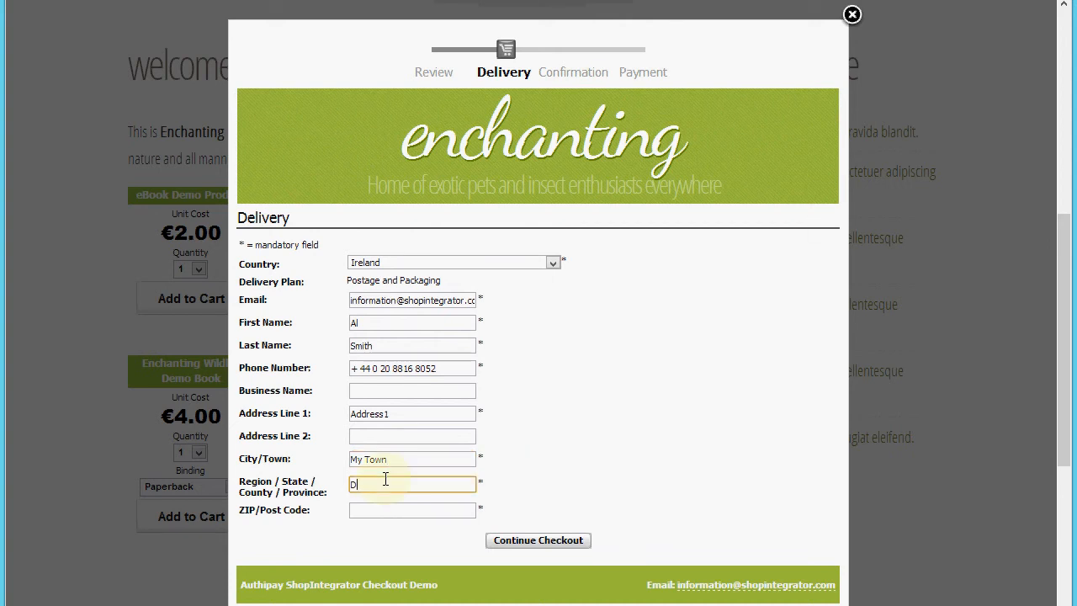
{"action": "type", "text": "u"}
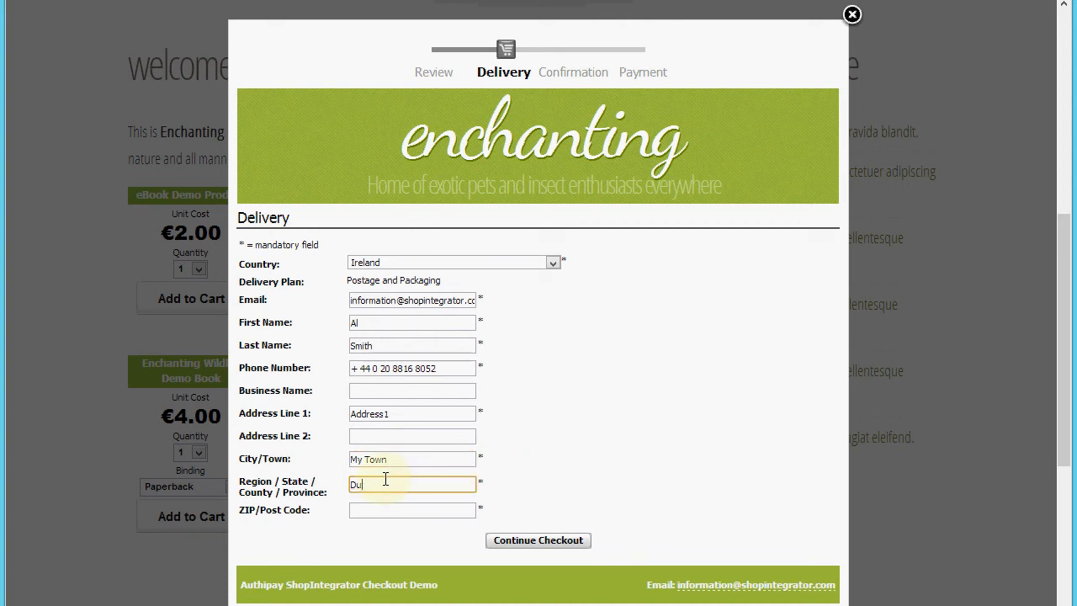
{"action": "type", "text": "123"}
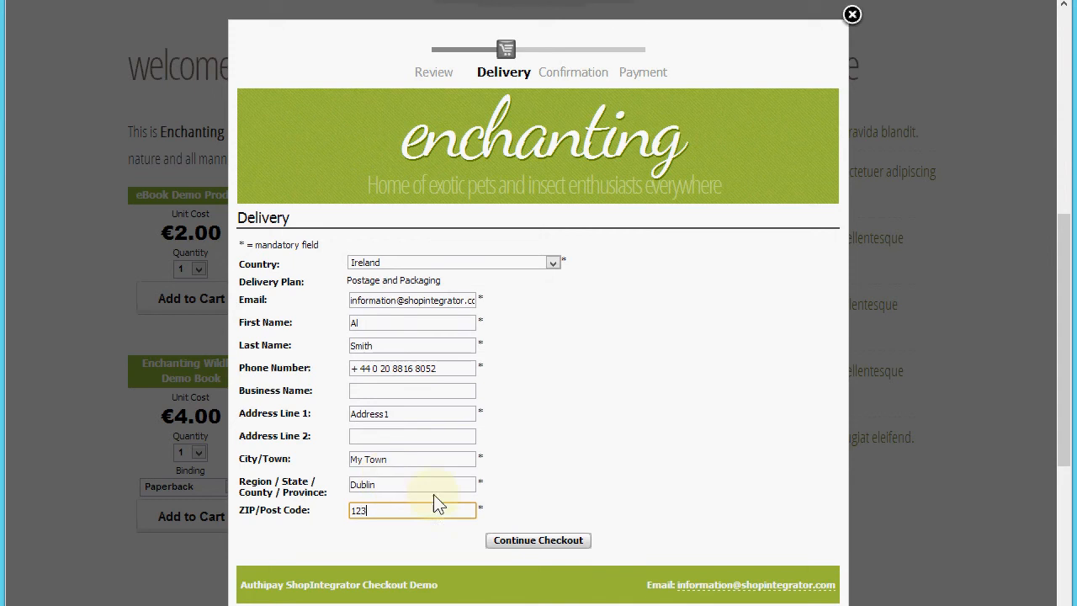
Confirm the €8.00 order, select the test card number and send it to Secure Payment
{"action": "left_click", "coordinate": [539, 540]}
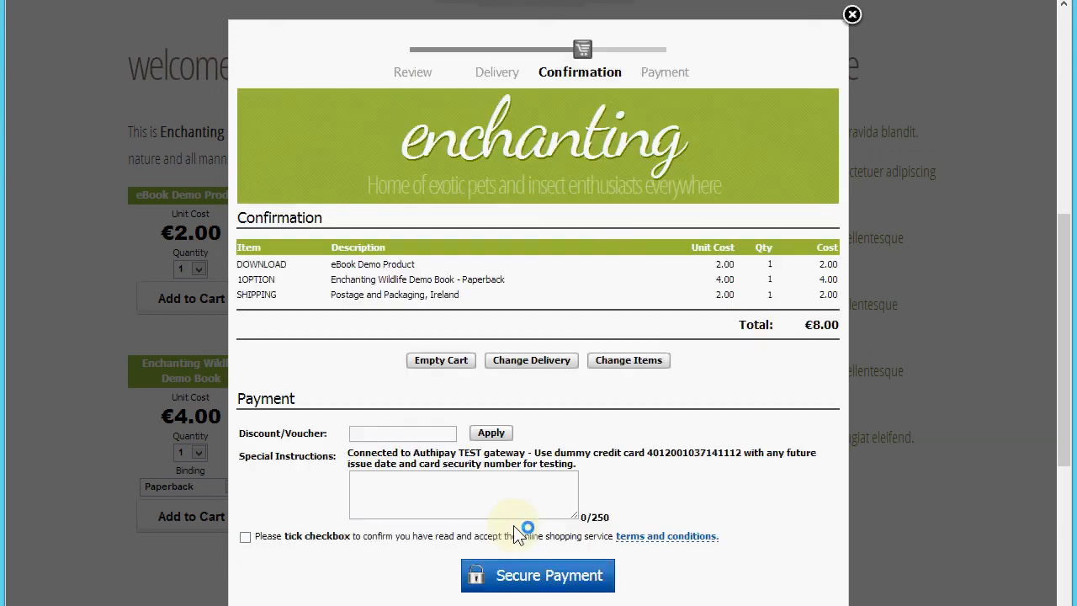
{"action": "mouse_move", "coordinate": [754, 298]}
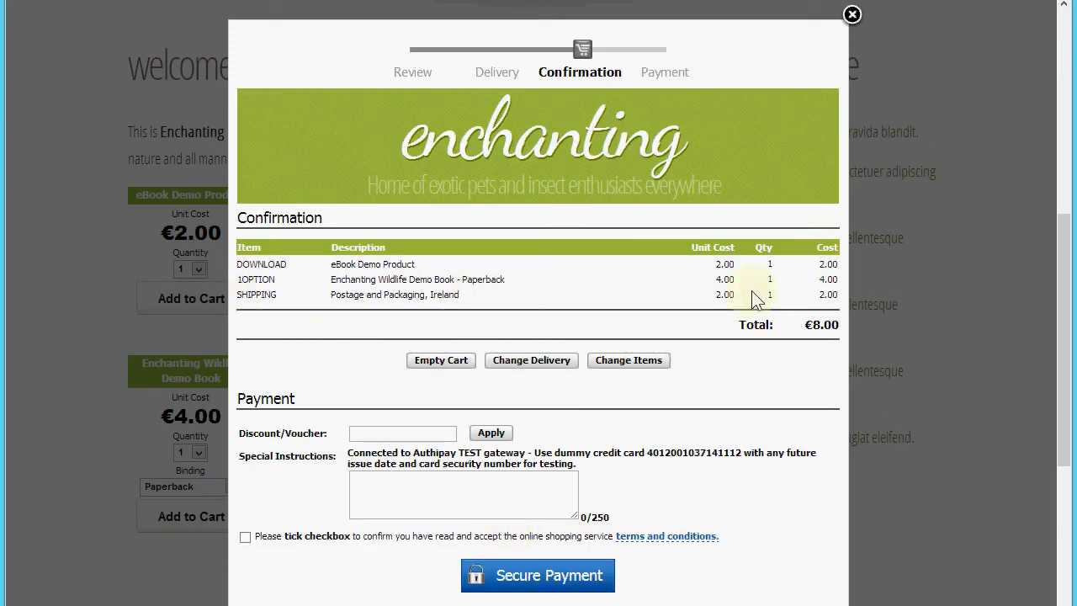
{"action": "mouse_move", "coordinate": [715, 333]}
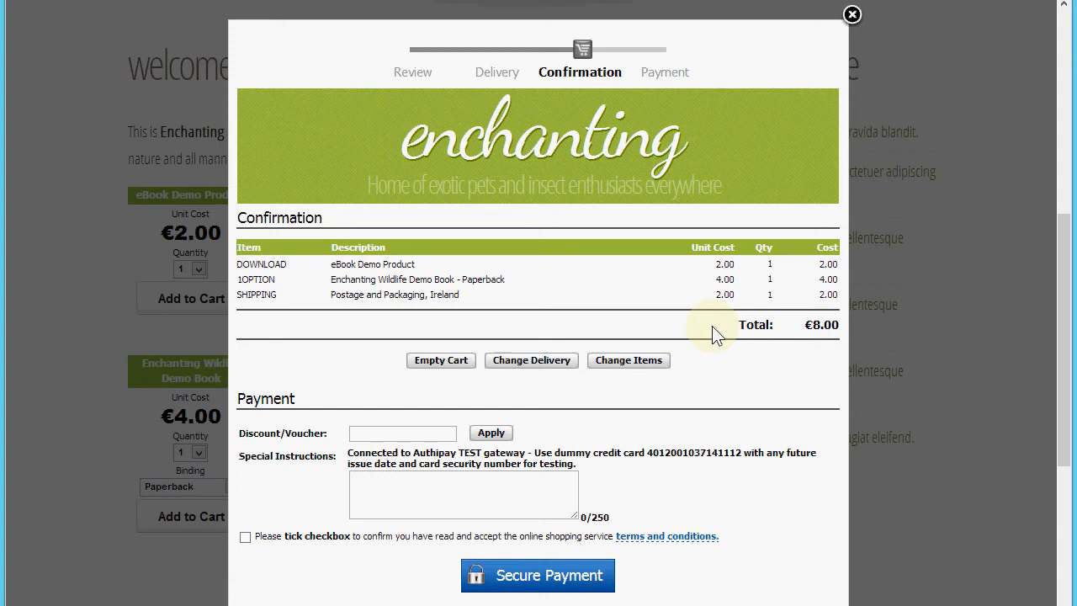
{"action": "mouse_move", "coordinate": [700, 325]}
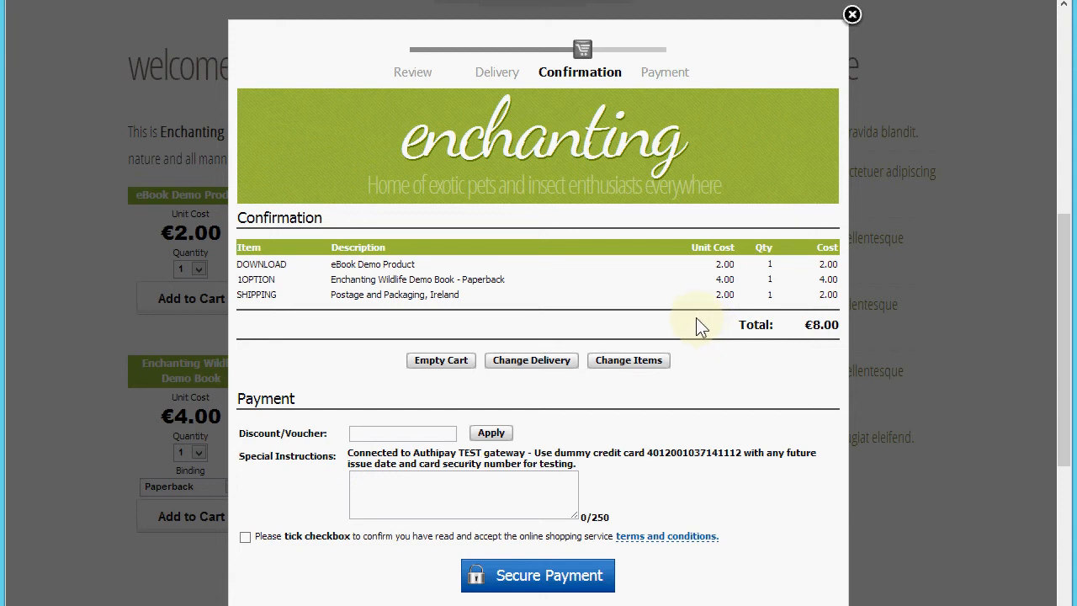
{"action": "mouse_move", "coordinate": [686, 320]}
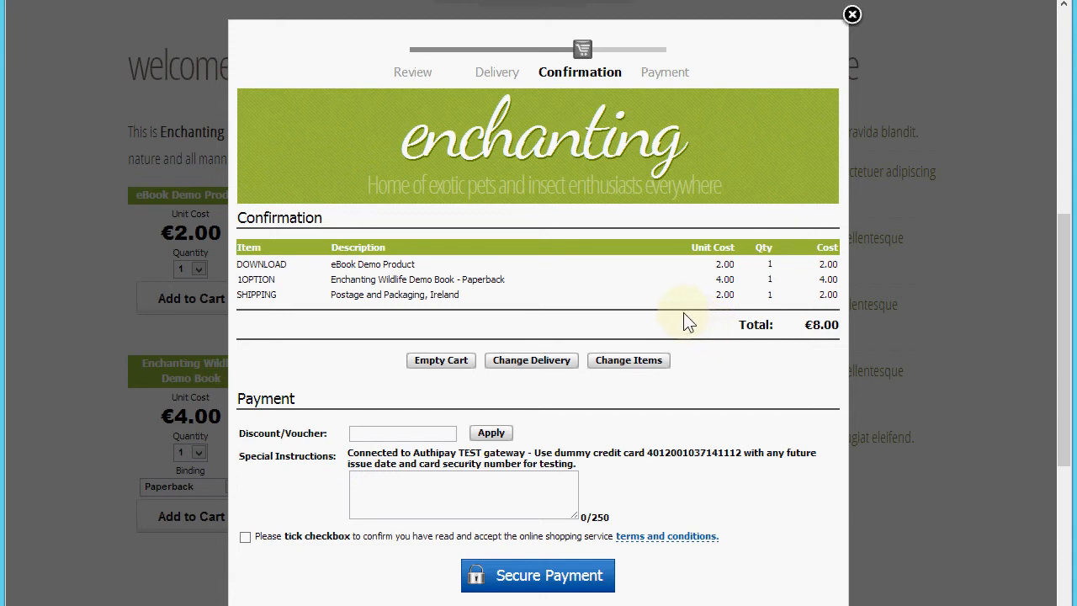
{"action": "mouse_move", "coordinate": [668, 454]}
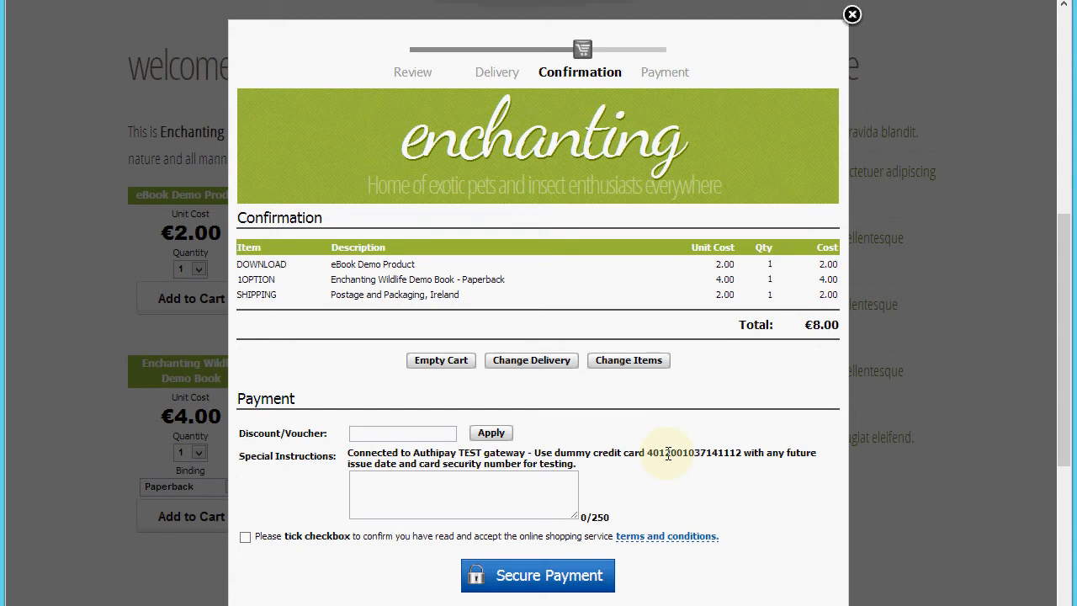
{"action": "double_click", "coordinate": [668, 453]}
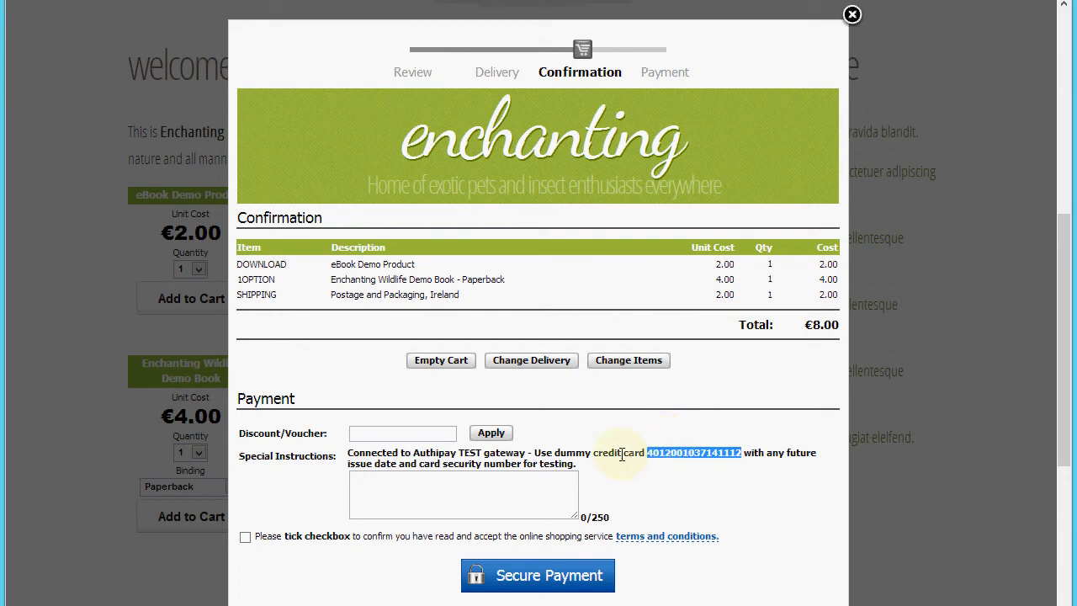
{"action": "mouse_move", "coordinate": [535, 479]}
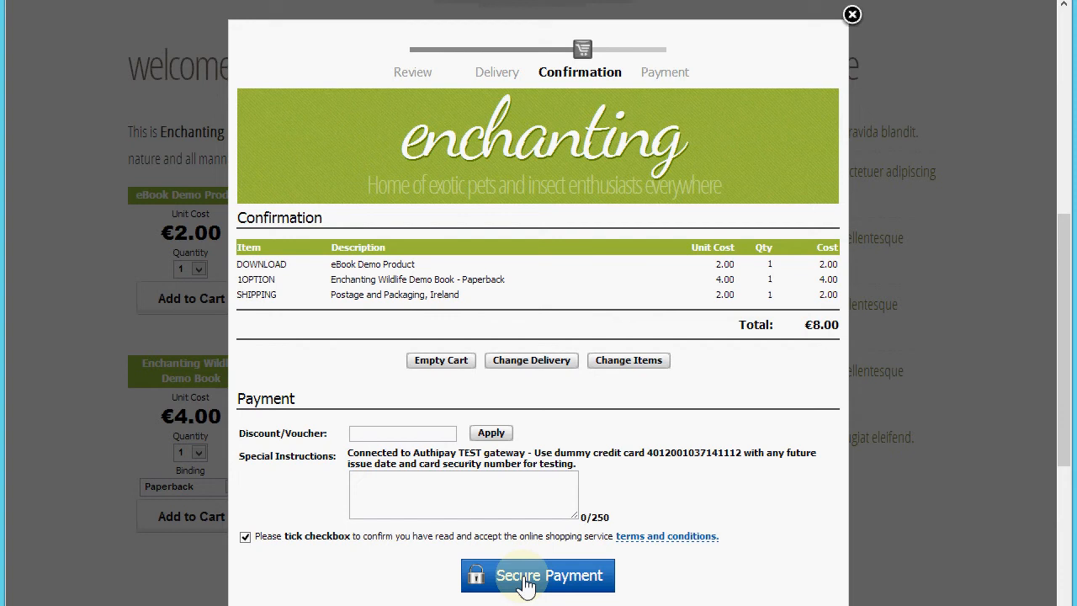
{"action": "left_click", "coordinate": [537, 576]}
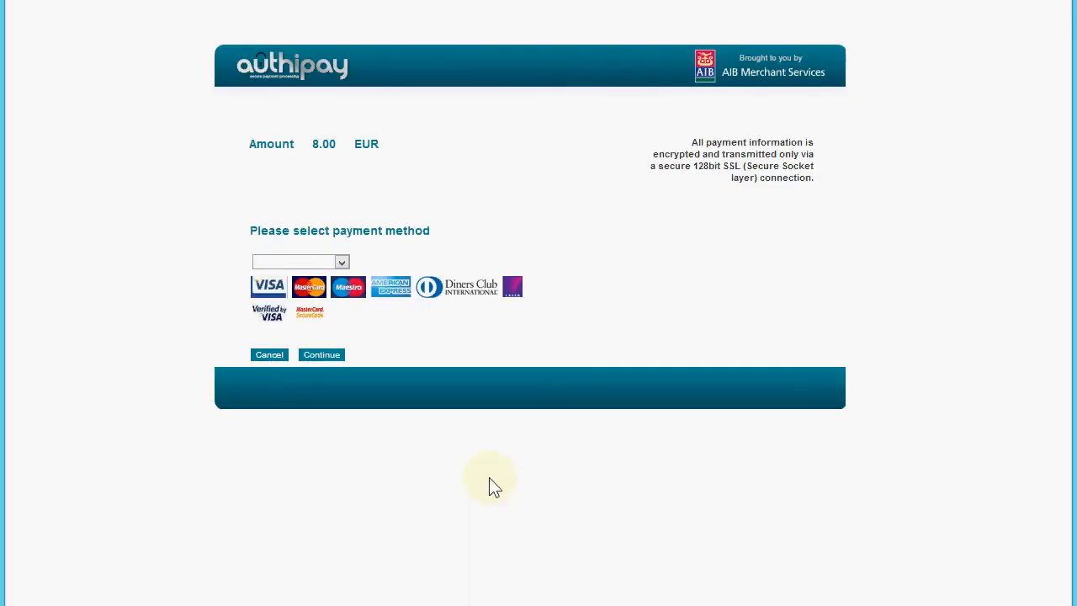
{"action": "mouse_move", "coordinate": [484, 464]}
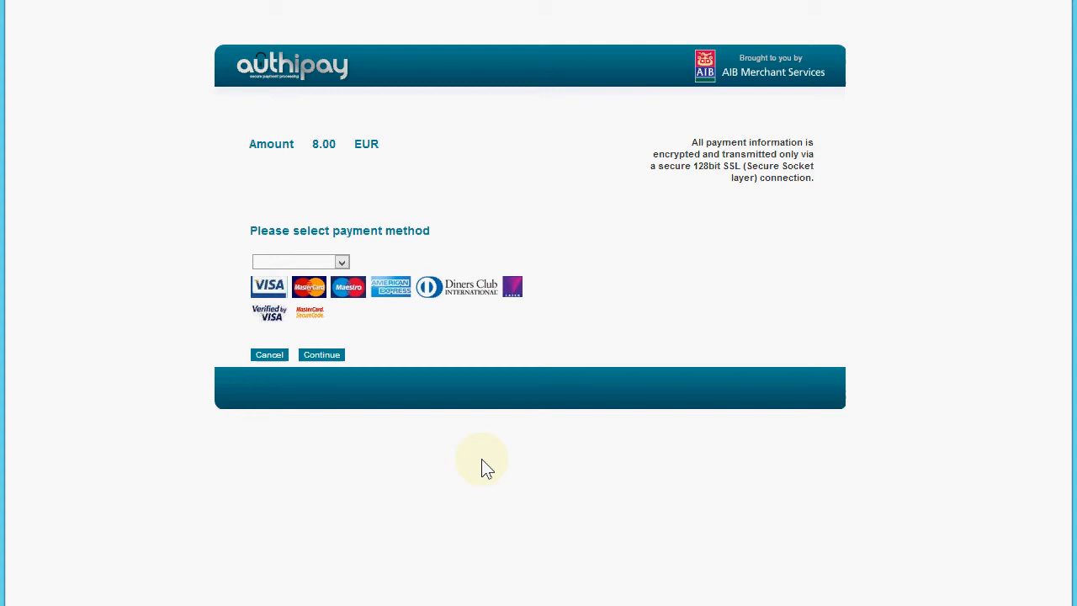
{"action": "mouse_move", "coordinate": [410, 309]}
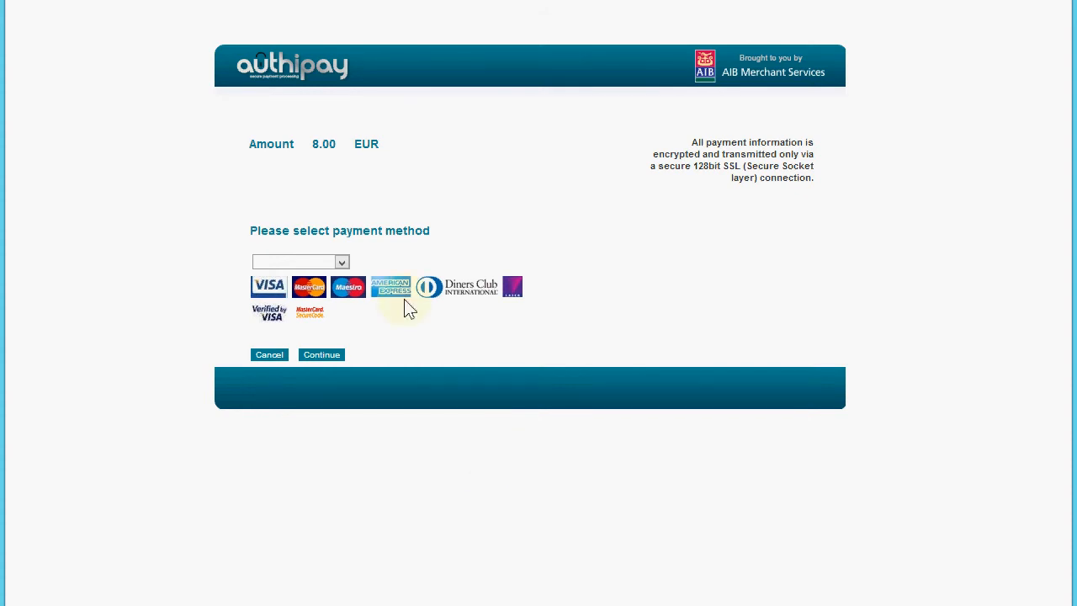
Pay the €8.00 in Authipay with Visa, accepting the prefilled billing and test card details
{"action": "left_click", "coordinate": [300, 261]}
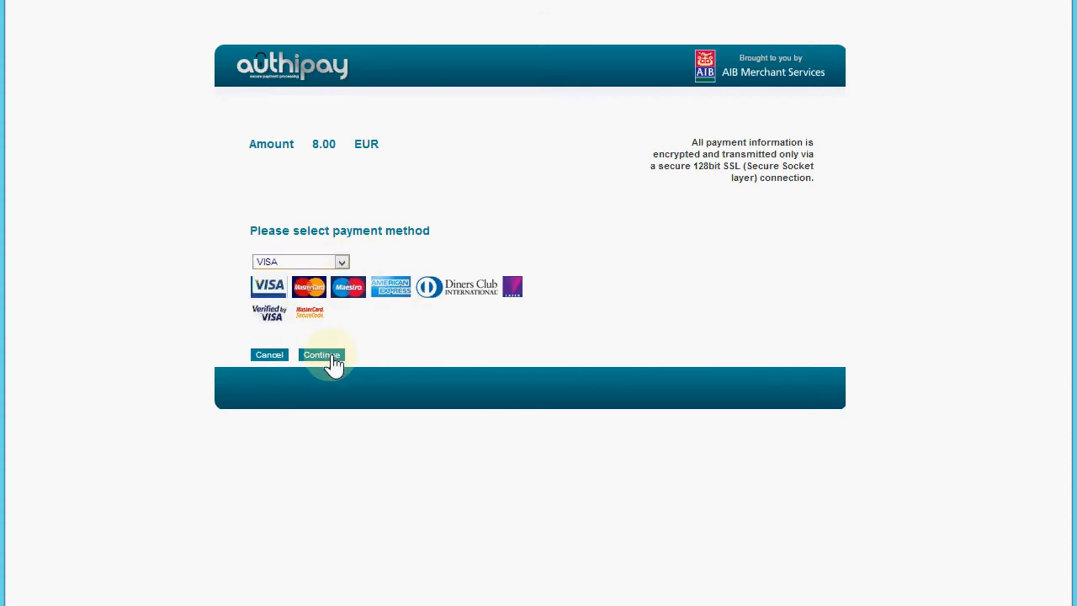
{"action": "left_click", "coordinate": [322, 354]}
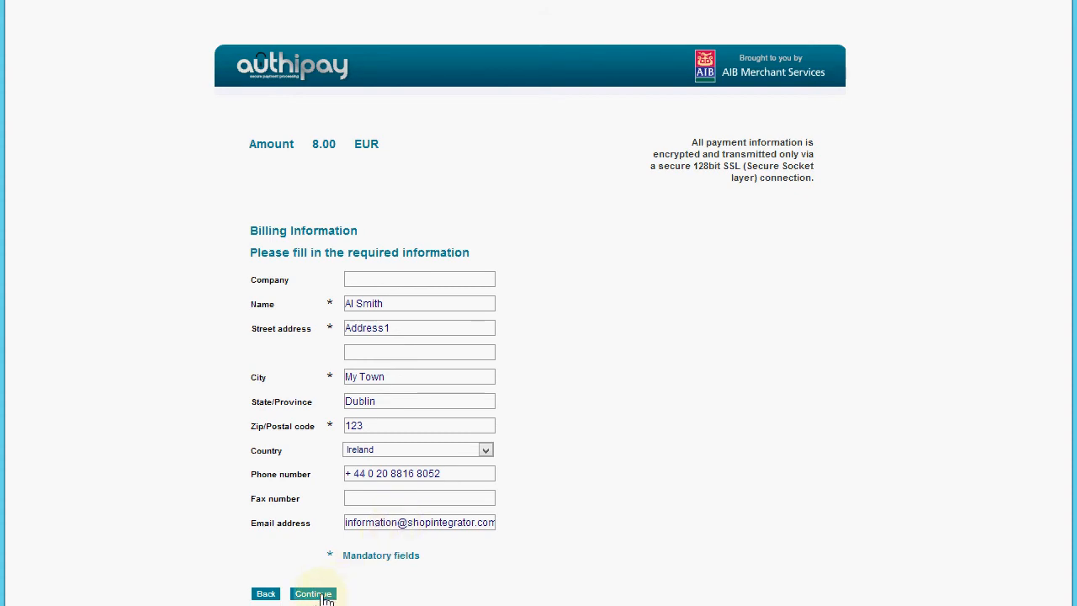
{"action": "left_click", "coordinate": [314, 592]}
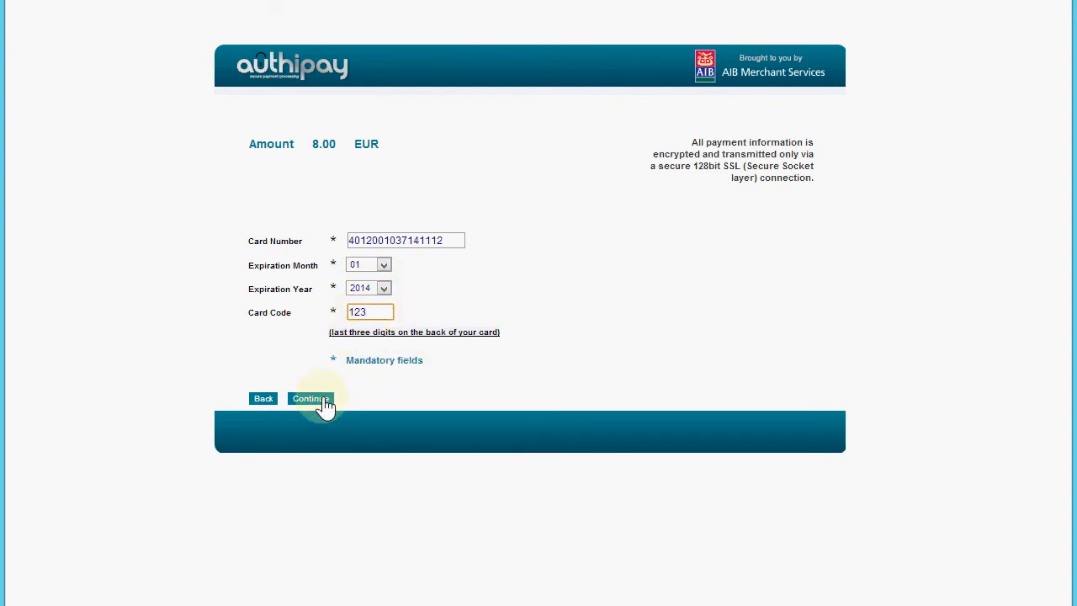
{"action": "left_click", "coordinate": [310, 397]}
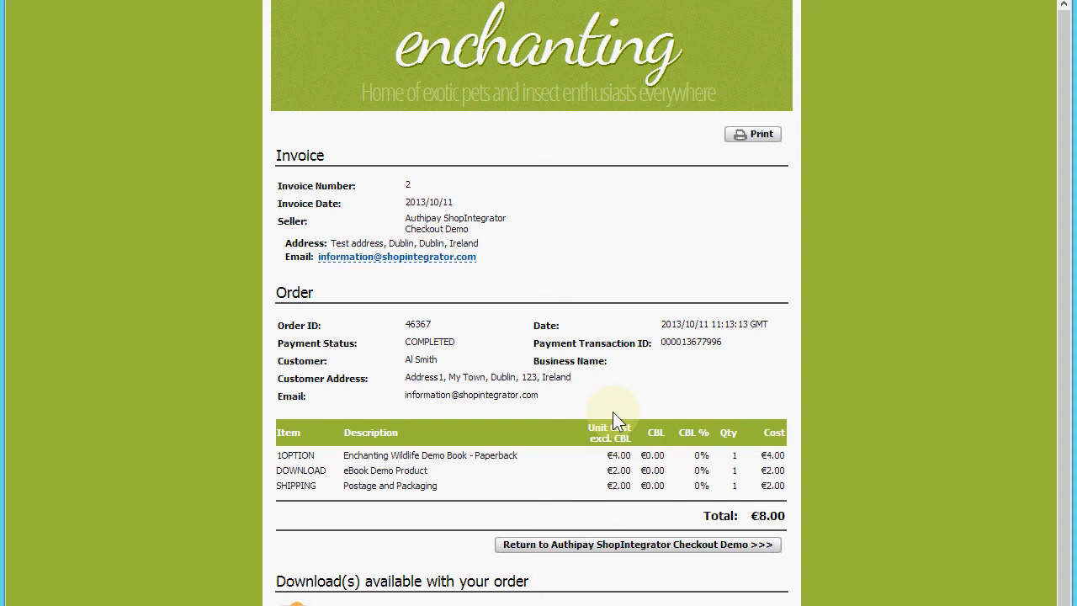
{"action": "mouse_move", "coordinate": [609, 392]}
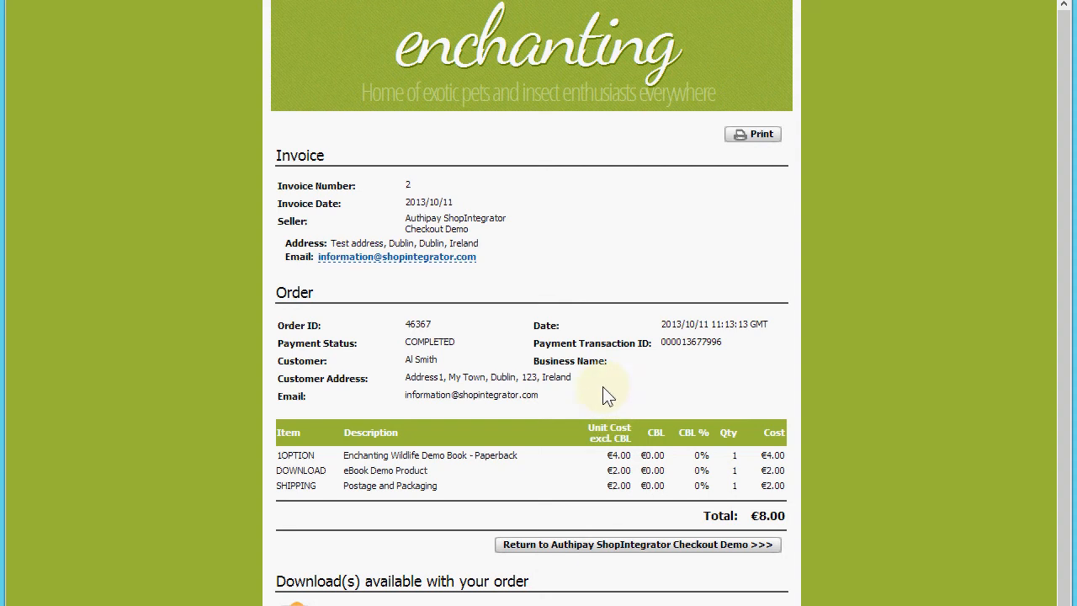
{"action": "mouse_move", "coordinate": [557, 340]}
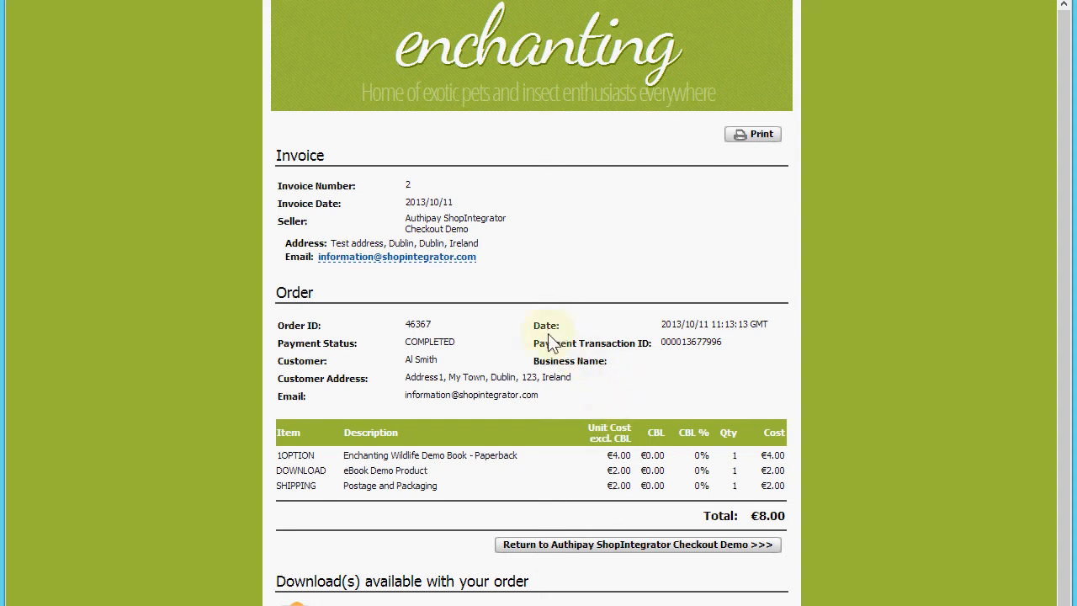
{"action": "mouse_move", "coordinate": [562, 53]}
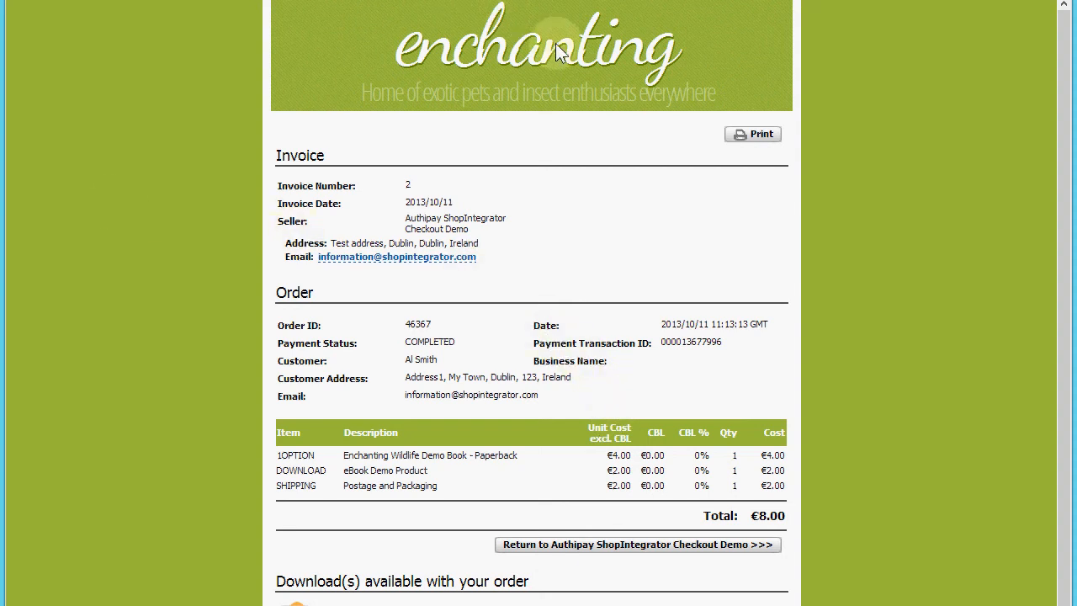
{"action": "mouse_move", "coordinate": [773, 306]}
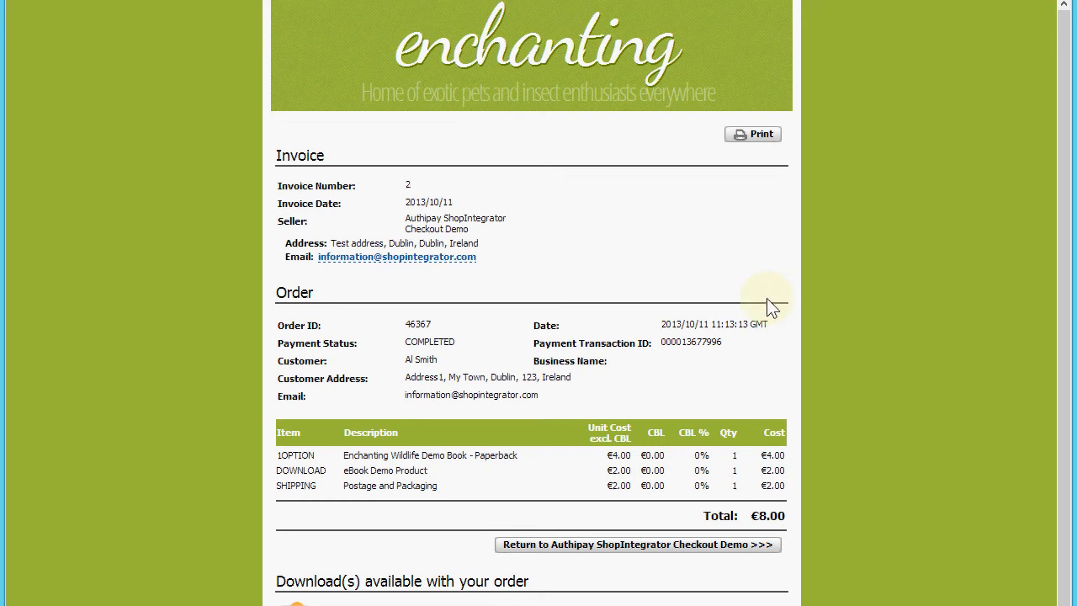
{"action": "mouse_move", "coordinate": [775, 292]}
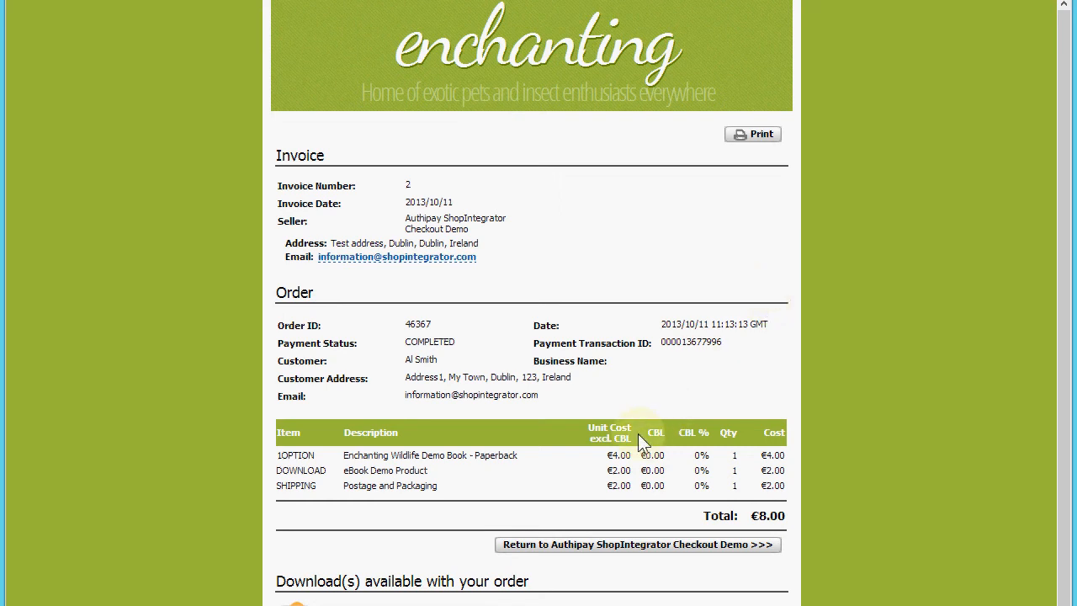
{"action": "mouse_move", "coordinate": [646, 405]}
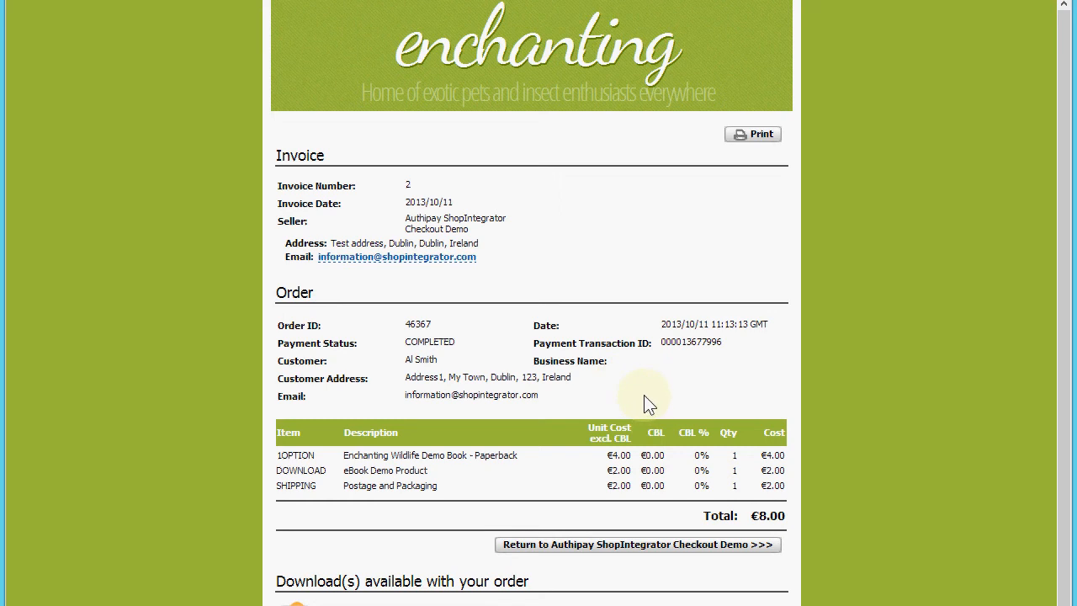
{"action": "mouse_move", "coordinate": [633, 394]}
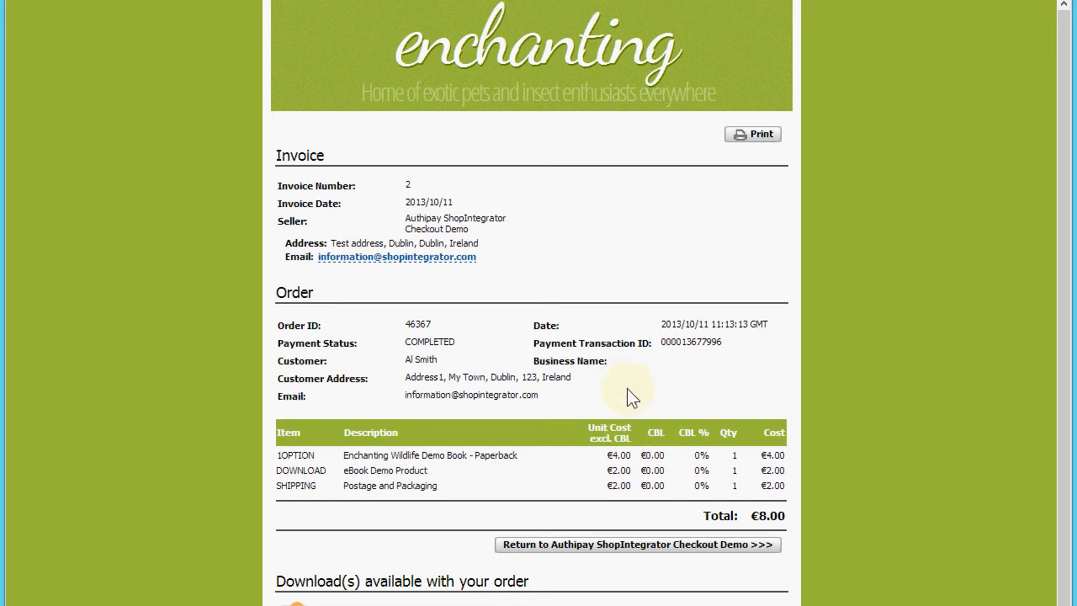
{"action": "mouse_move", "coordinate": [671, 482]}
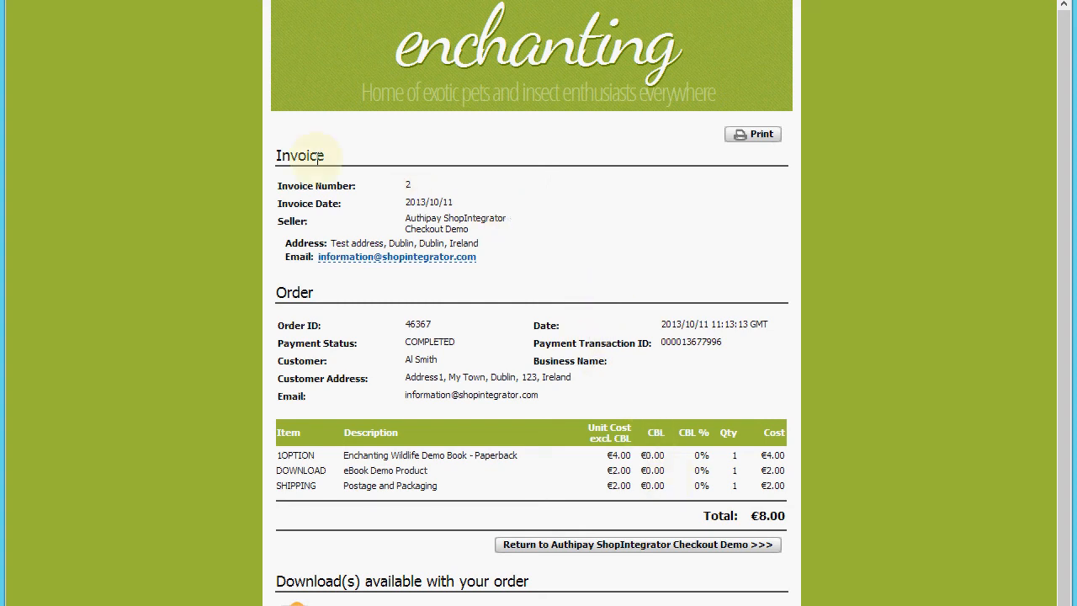
{"action": "mouse_move", "coordinate": [363, 209]}
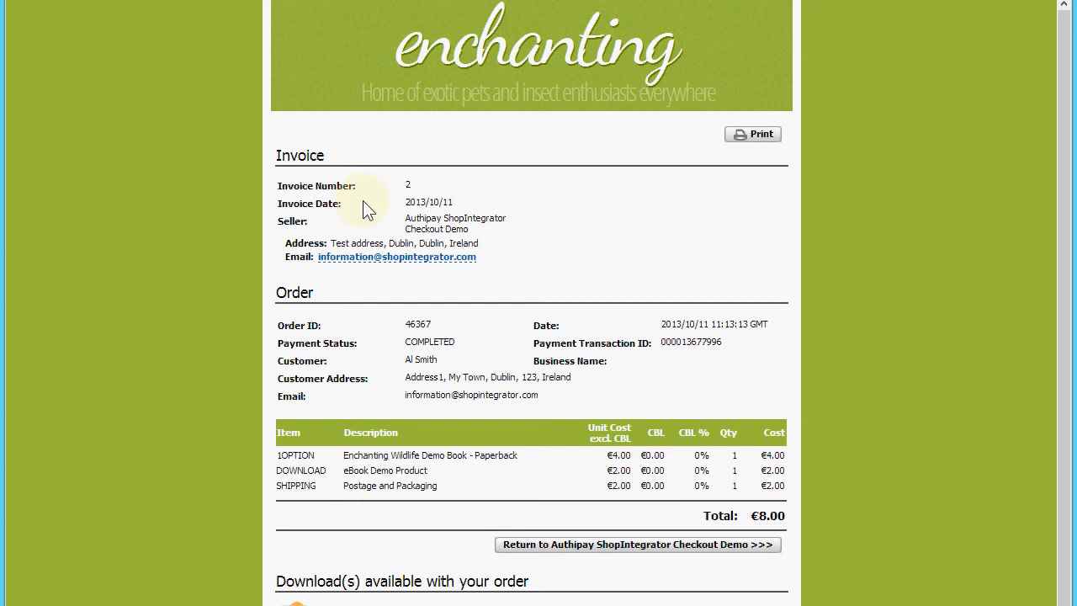
{"action": "mouse_move", "coordinate": [537, 217]}
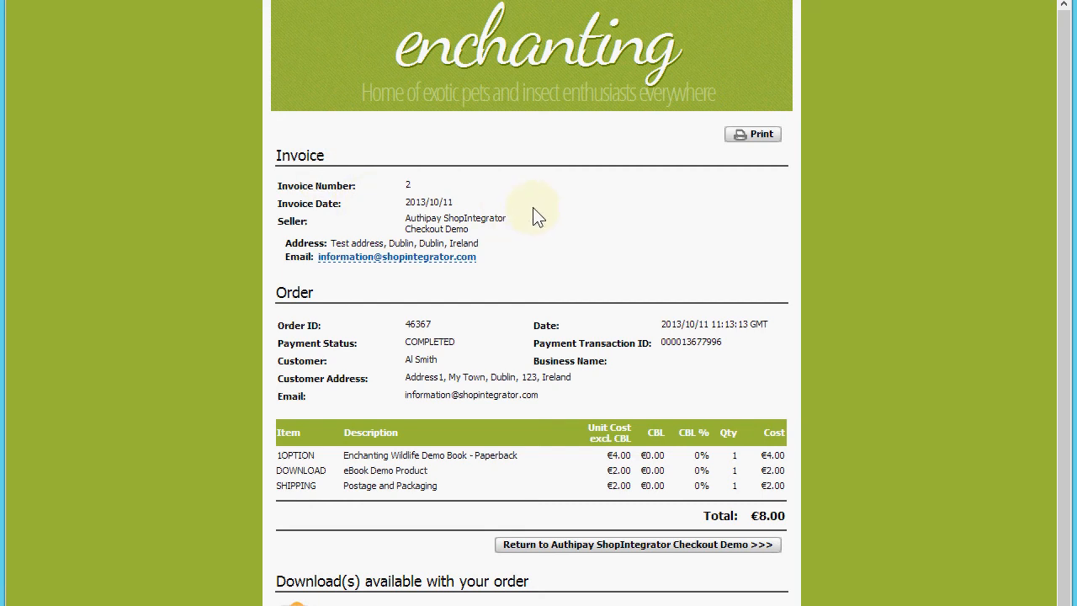
{"action": "mouse_move", "coordinate": [751, 138]}
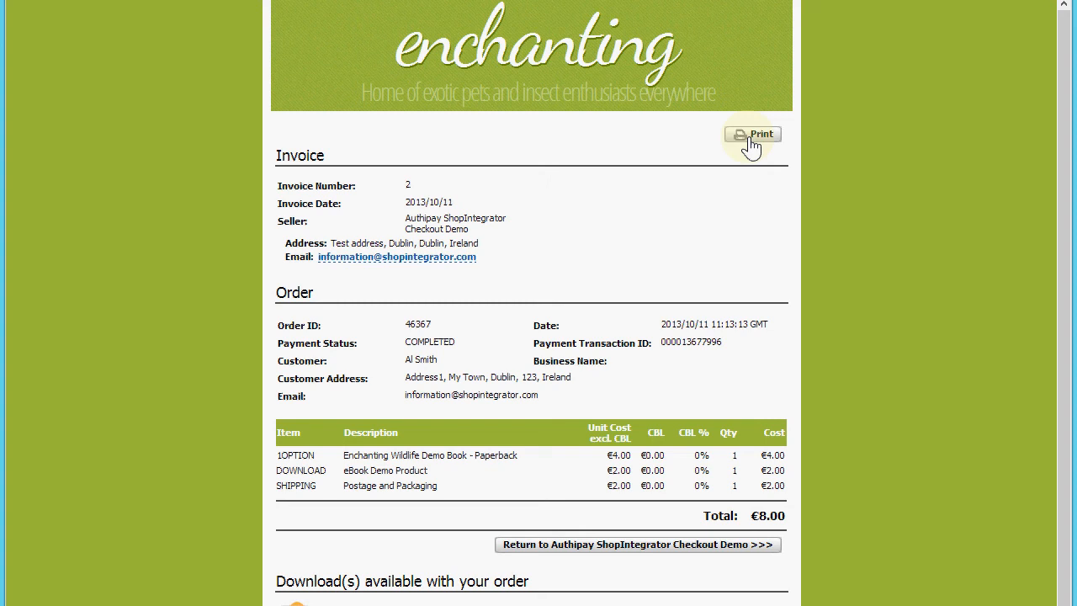
{"action": "mouse_move", "coordinate": [720, 192]}
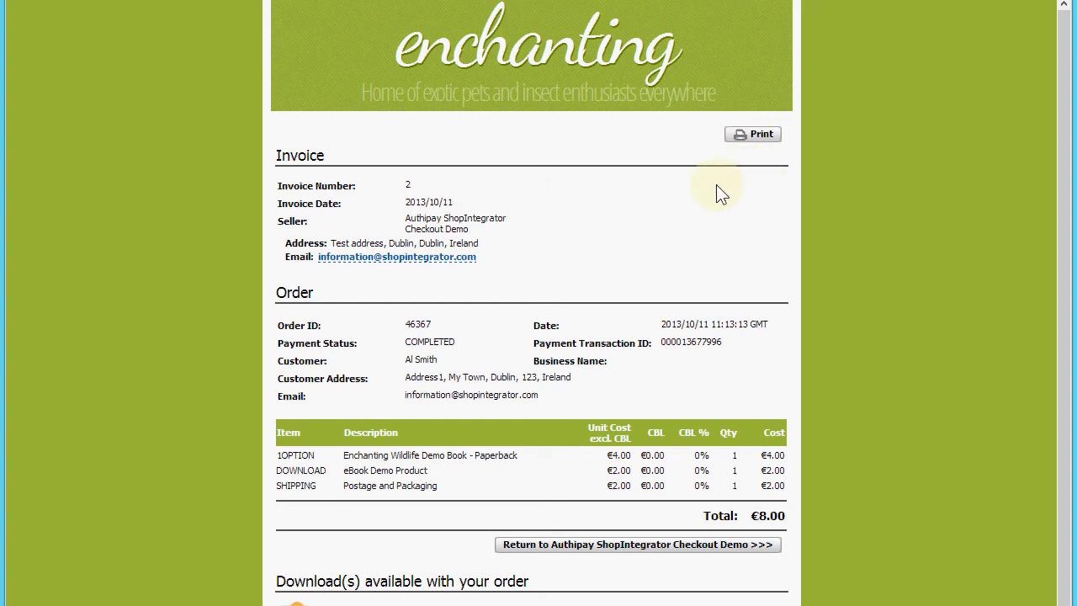
{"action": "mouse_move", "coordinate": [601, 292]}
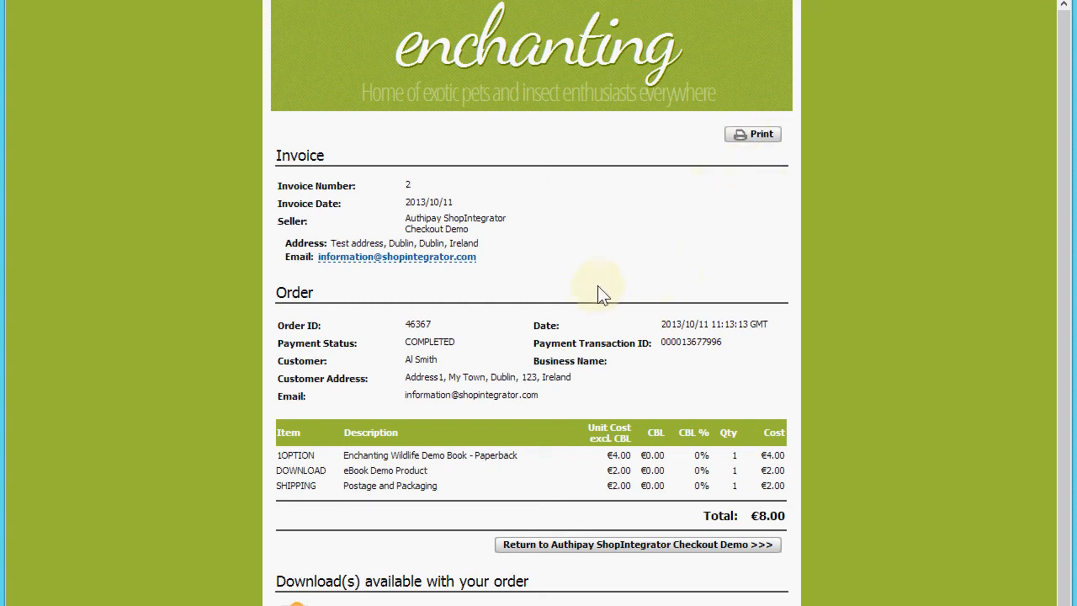
{"action": "mouse_move", "coordinate": [438, 481]}
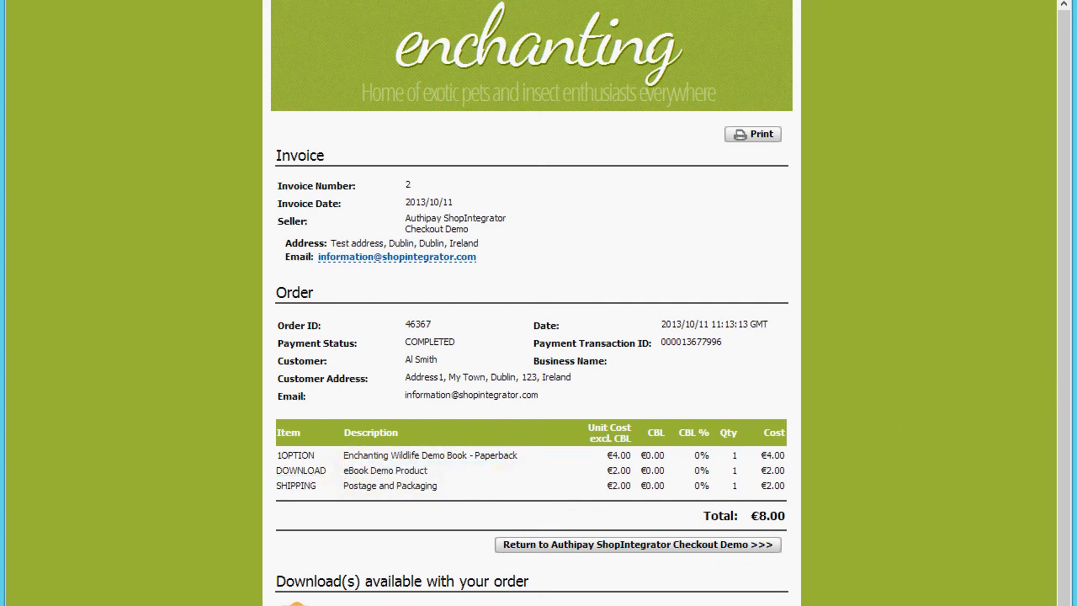
{"action": "mouse_move", "coordinate": [939, 555]}
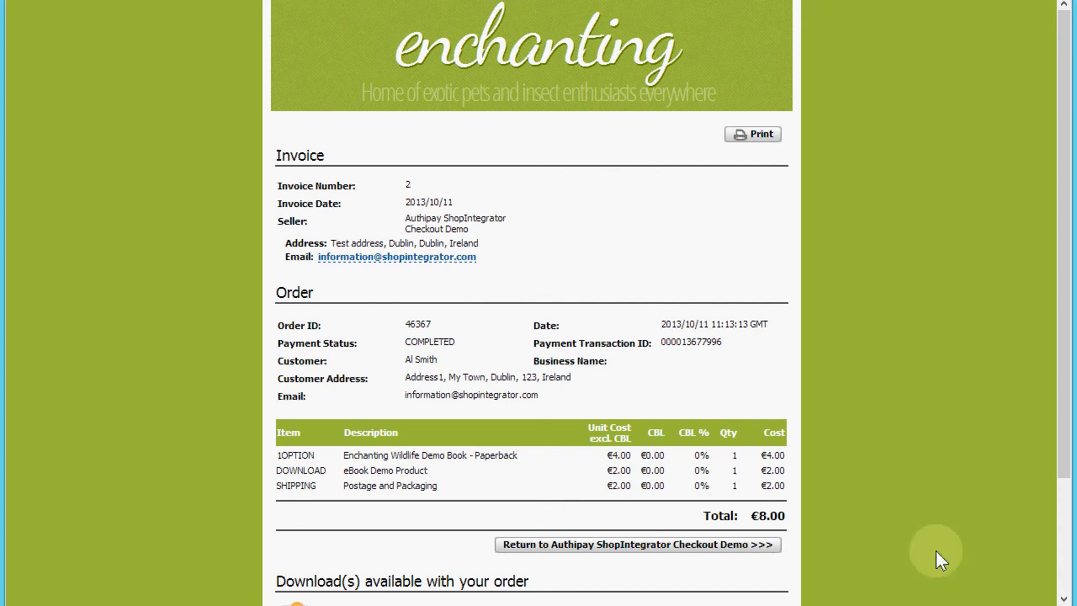
Scroll down the invoice for order 46367 to its order lines and €8.00 total
{"action": "scroll", "scroll_direction": "down", "scroll_amount": 3}
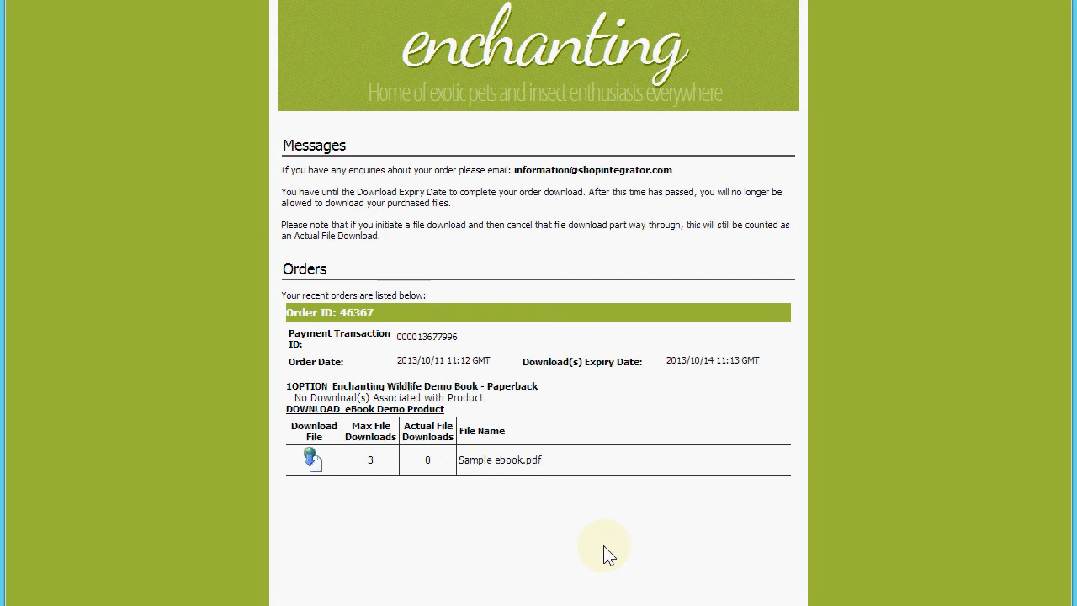
{"action": "mouse_move", "coordinate": [559, 521]}
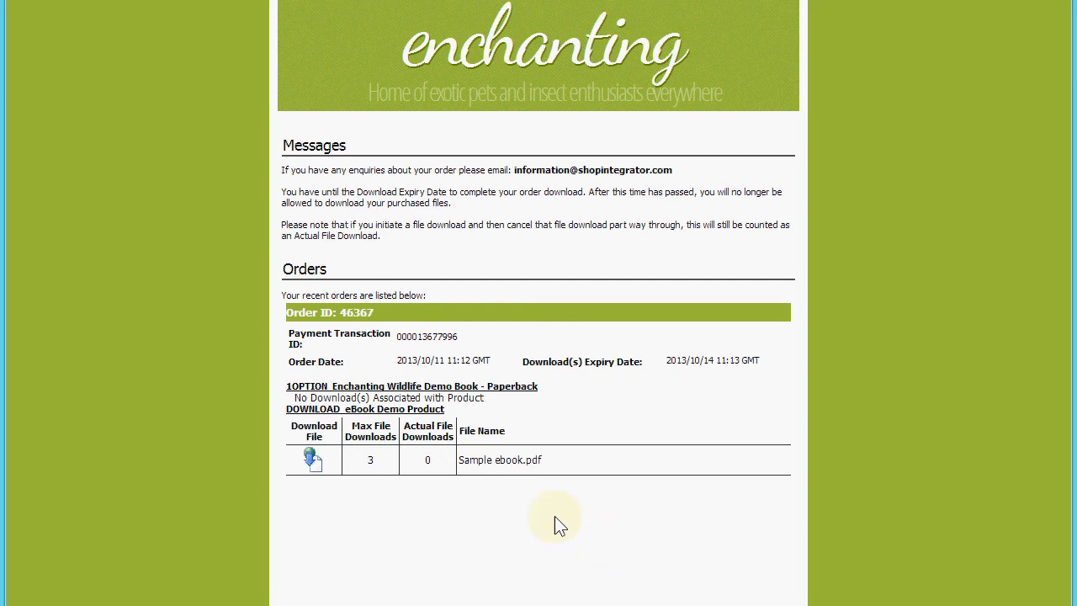
{"action": "mouse_move", "coordinate": [313, 458]}
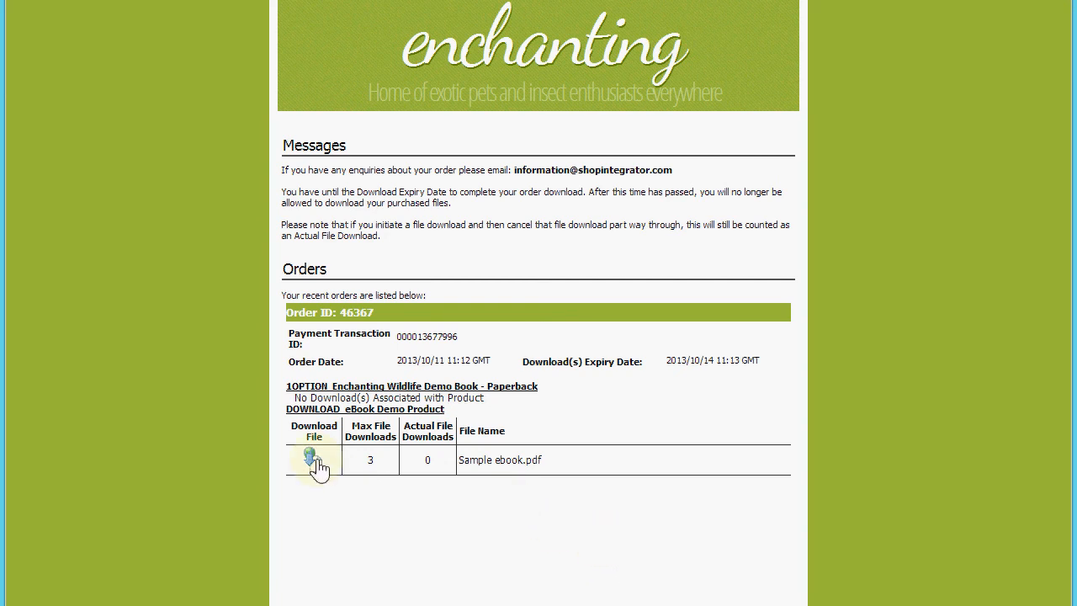
Download Sample ebook.pdf from the order's downloads page
{"action": "left_click", "coordinate": [310, 460]}
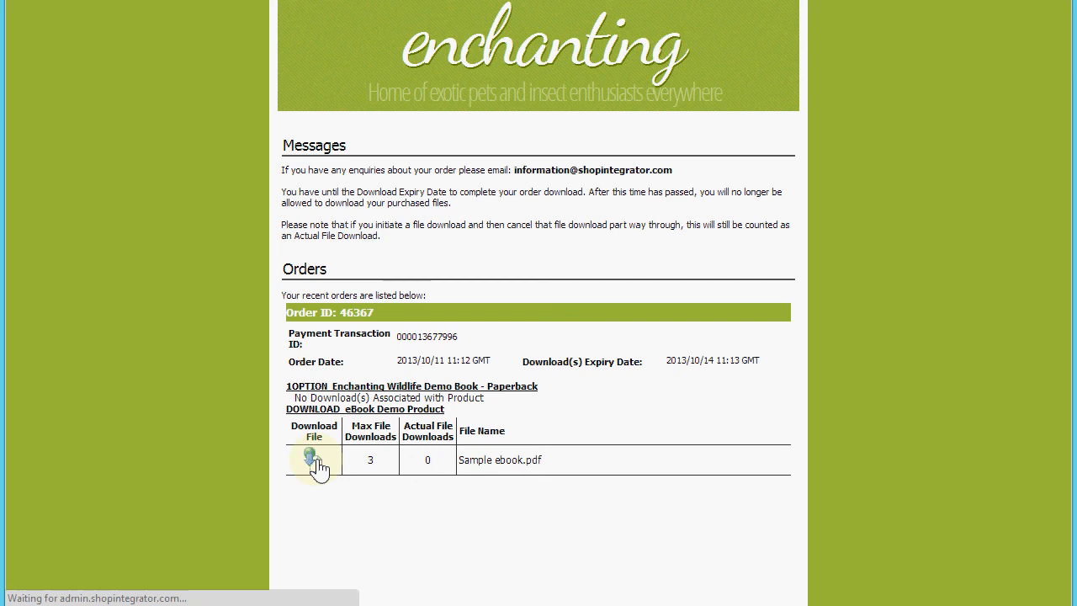
{"action": "left_click", "coordinate": [314, 459]}
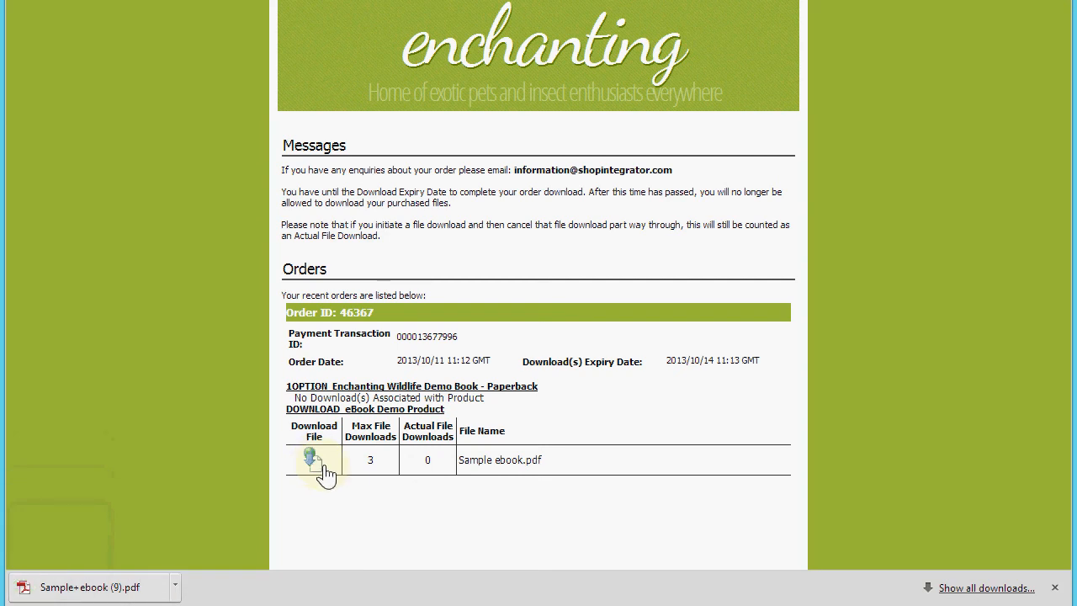
{"action": "left_click", "coordinate": [313, 460]}
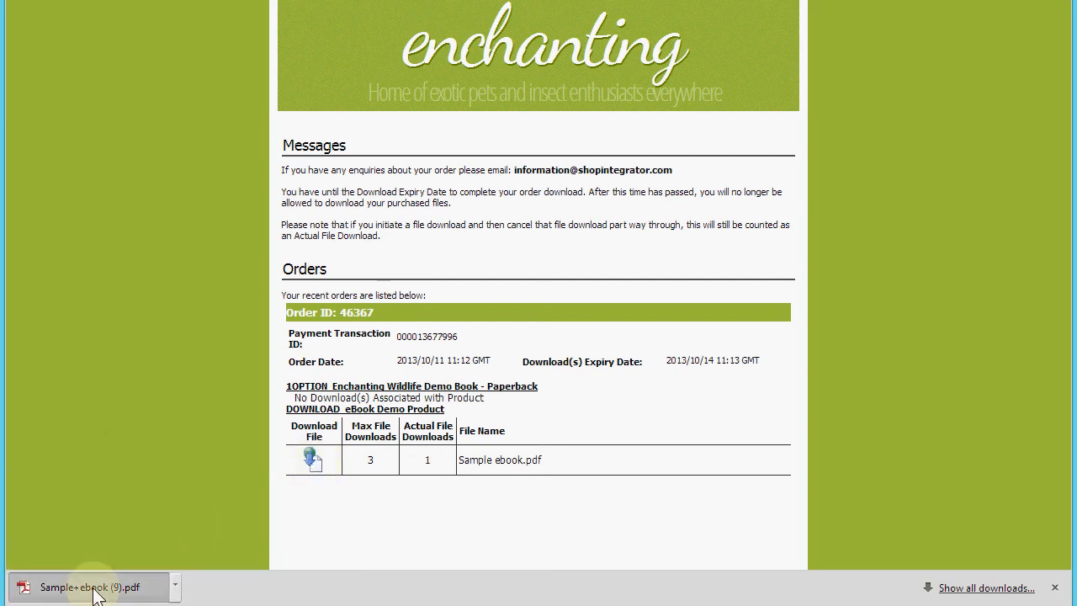
Open the downloaded Sample e-Book PDF in Adobe Reader from the browser's download bar
{"action": "left_click", "coordinate": [93, 584]}
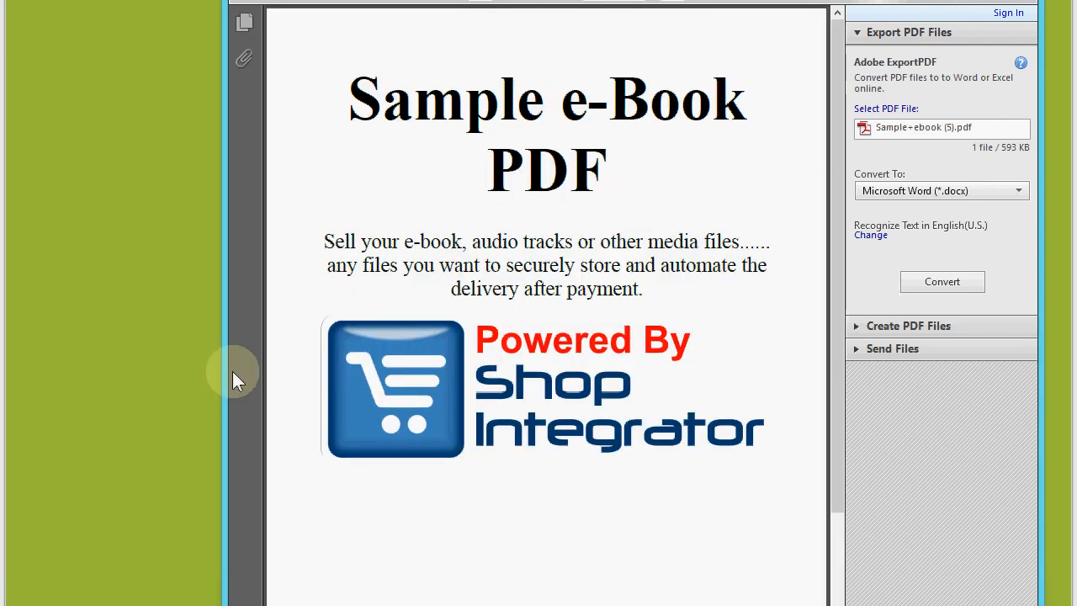
{"action": "mouse_move", "coordinate": [195, 375]}
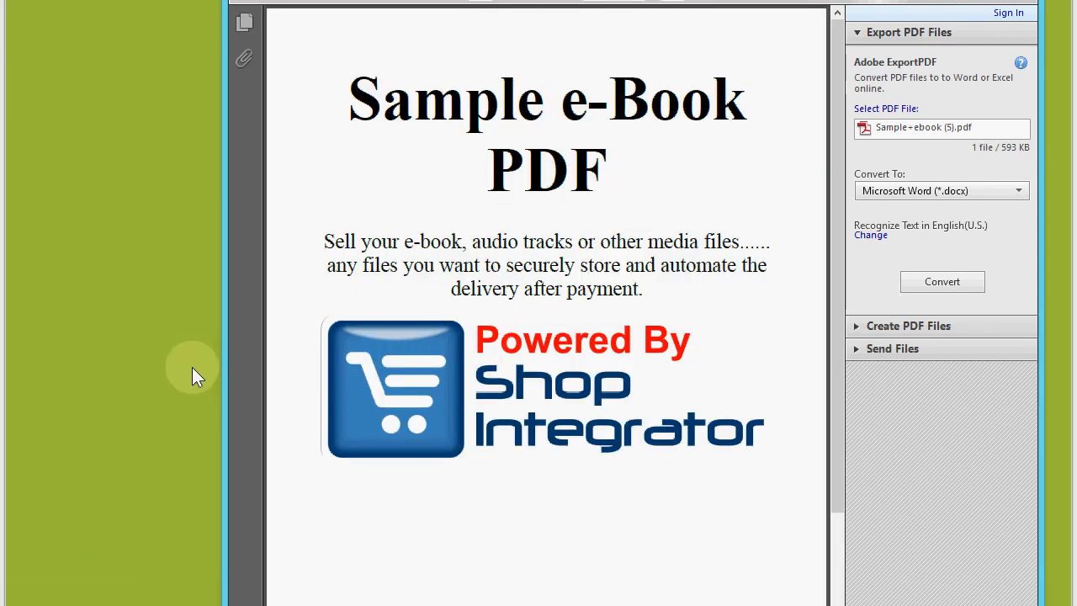
{"action": "mouse_move", "coordinate": [201, 373]}
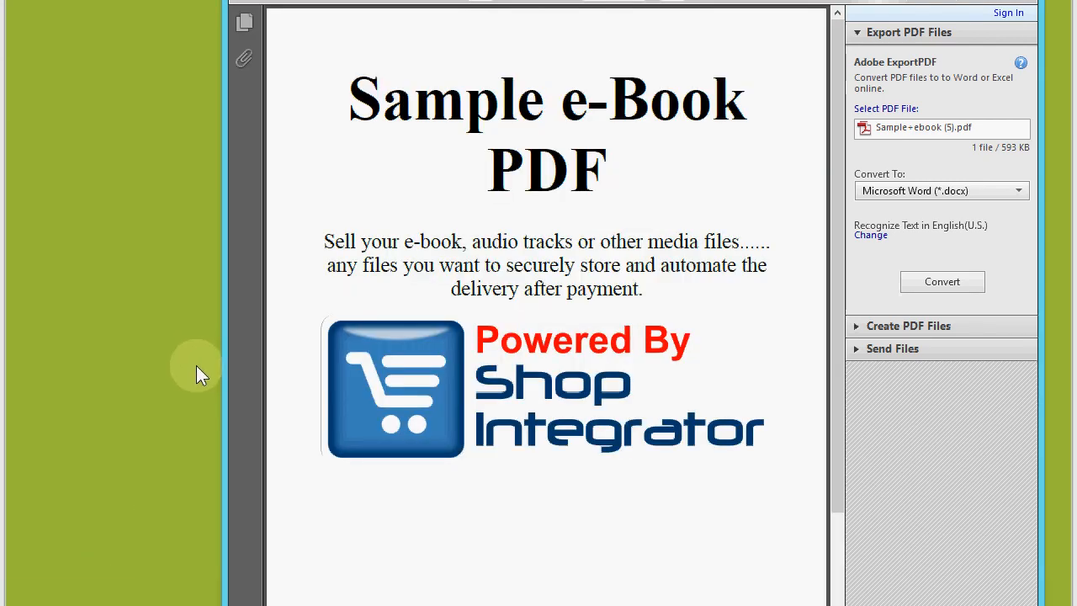
{"action": "mouse_move", "coordinate": [209, 371]}
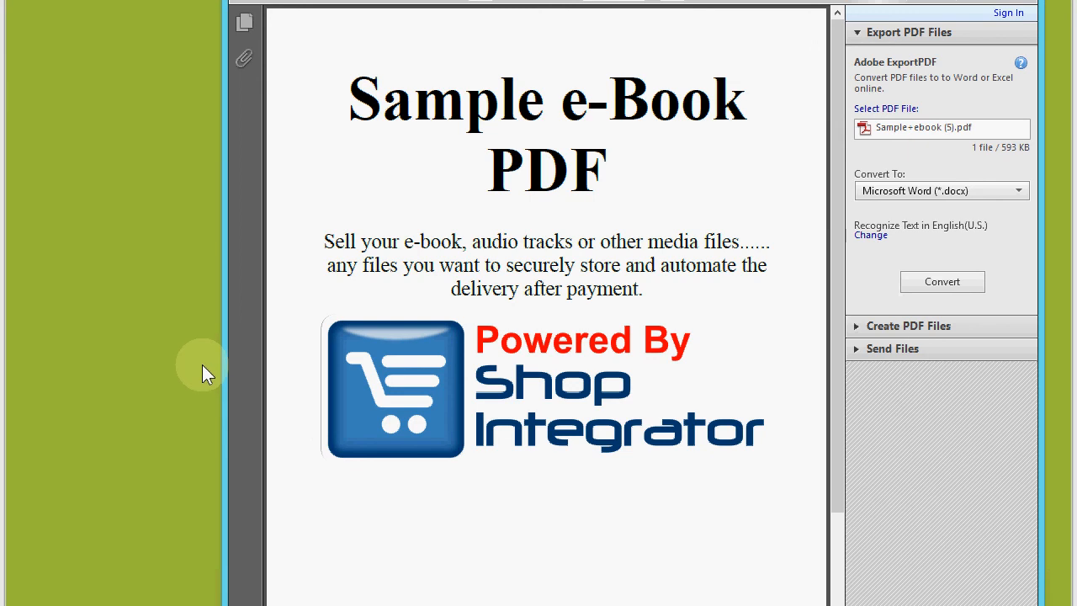
{"action": "mouse_move", "coordinate": [210, 370]}
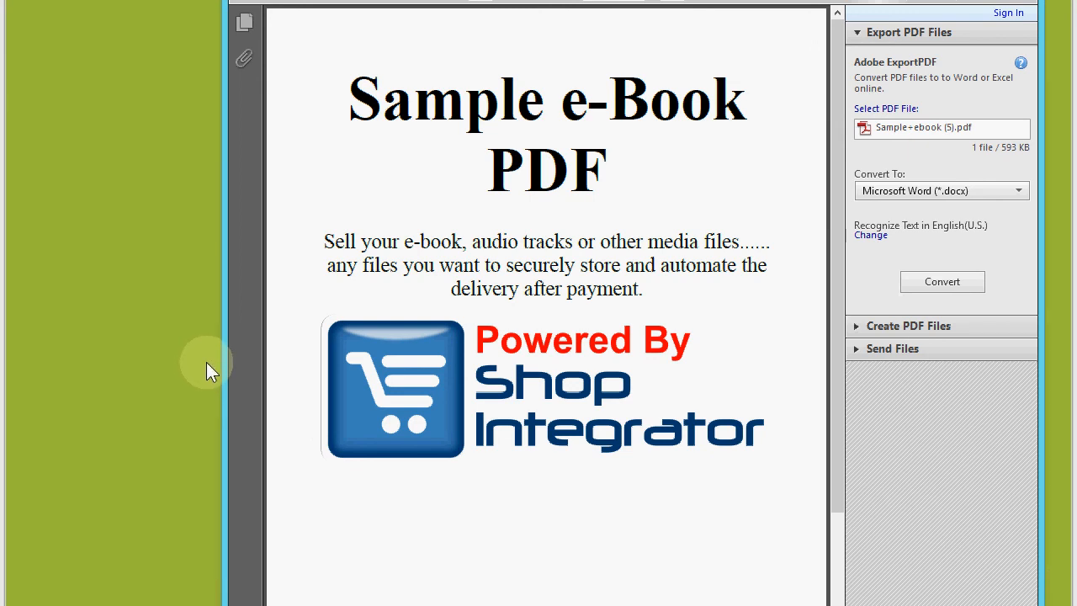
{"action": "mouse_move", "coordinate": [215, 361]}
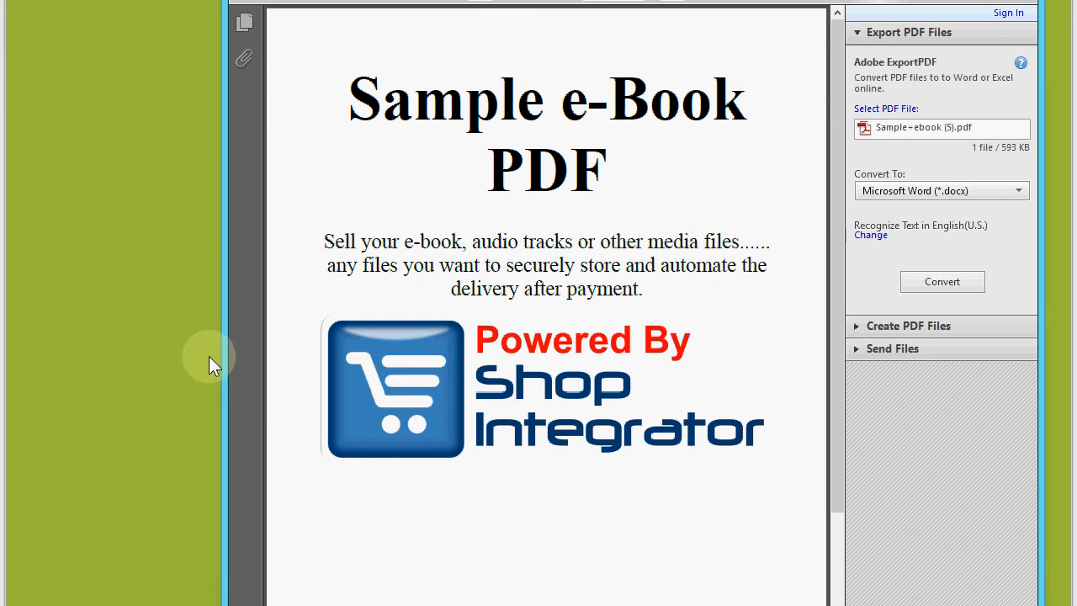
{"action": "mouse_move", "coordinate": [225, 355]}
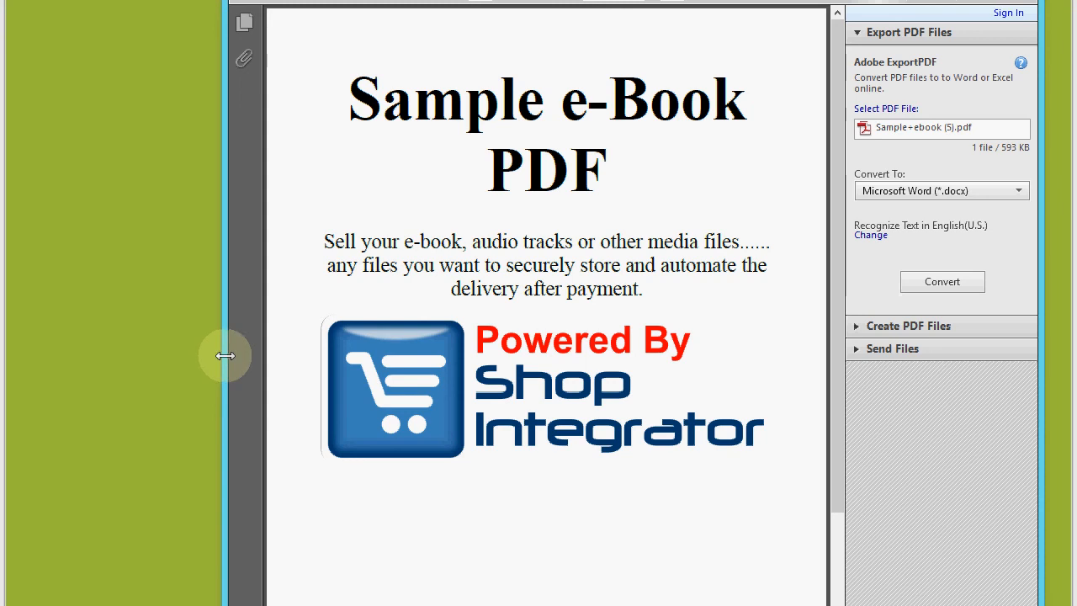
{"action": "mouse_move", "coordinate": [155, 350]}
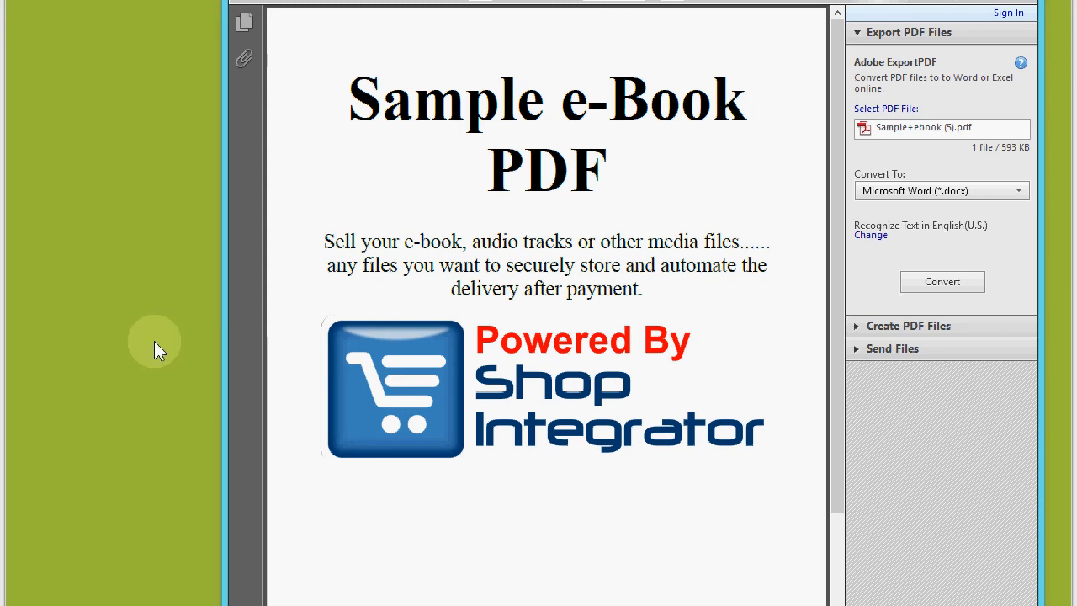